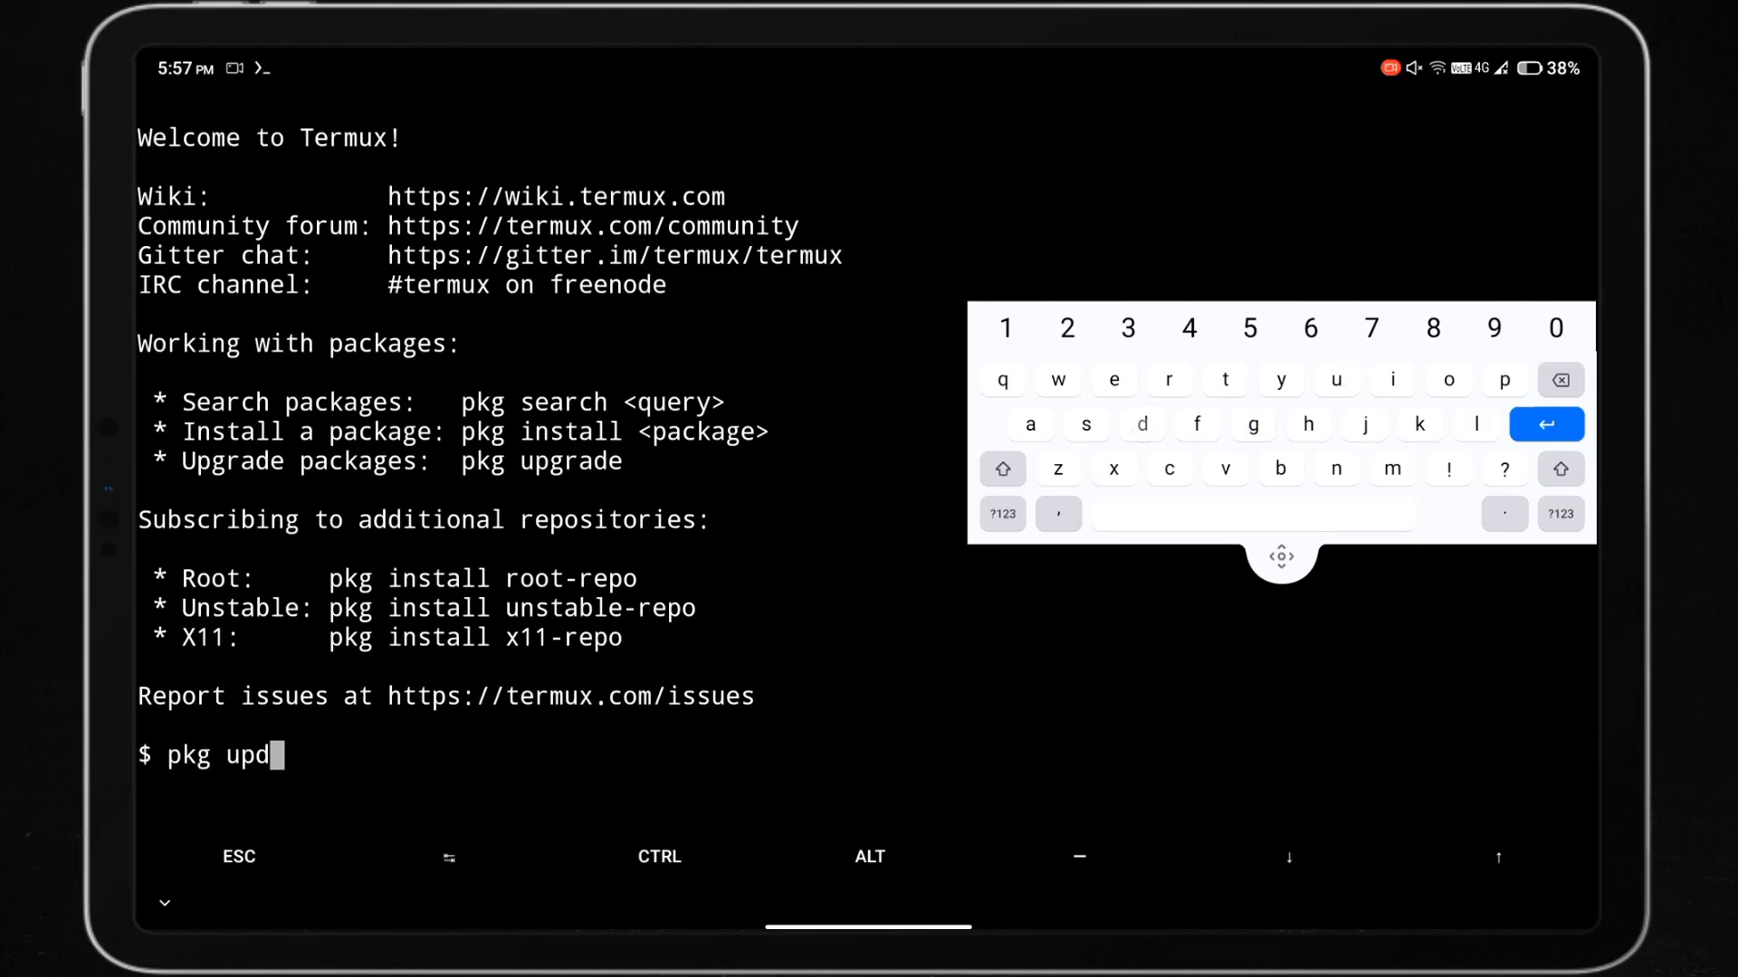
- Run pkg update in Termux and observe the 502 Bad Gateway repository errors
{"action": "key", "text": "enter"}
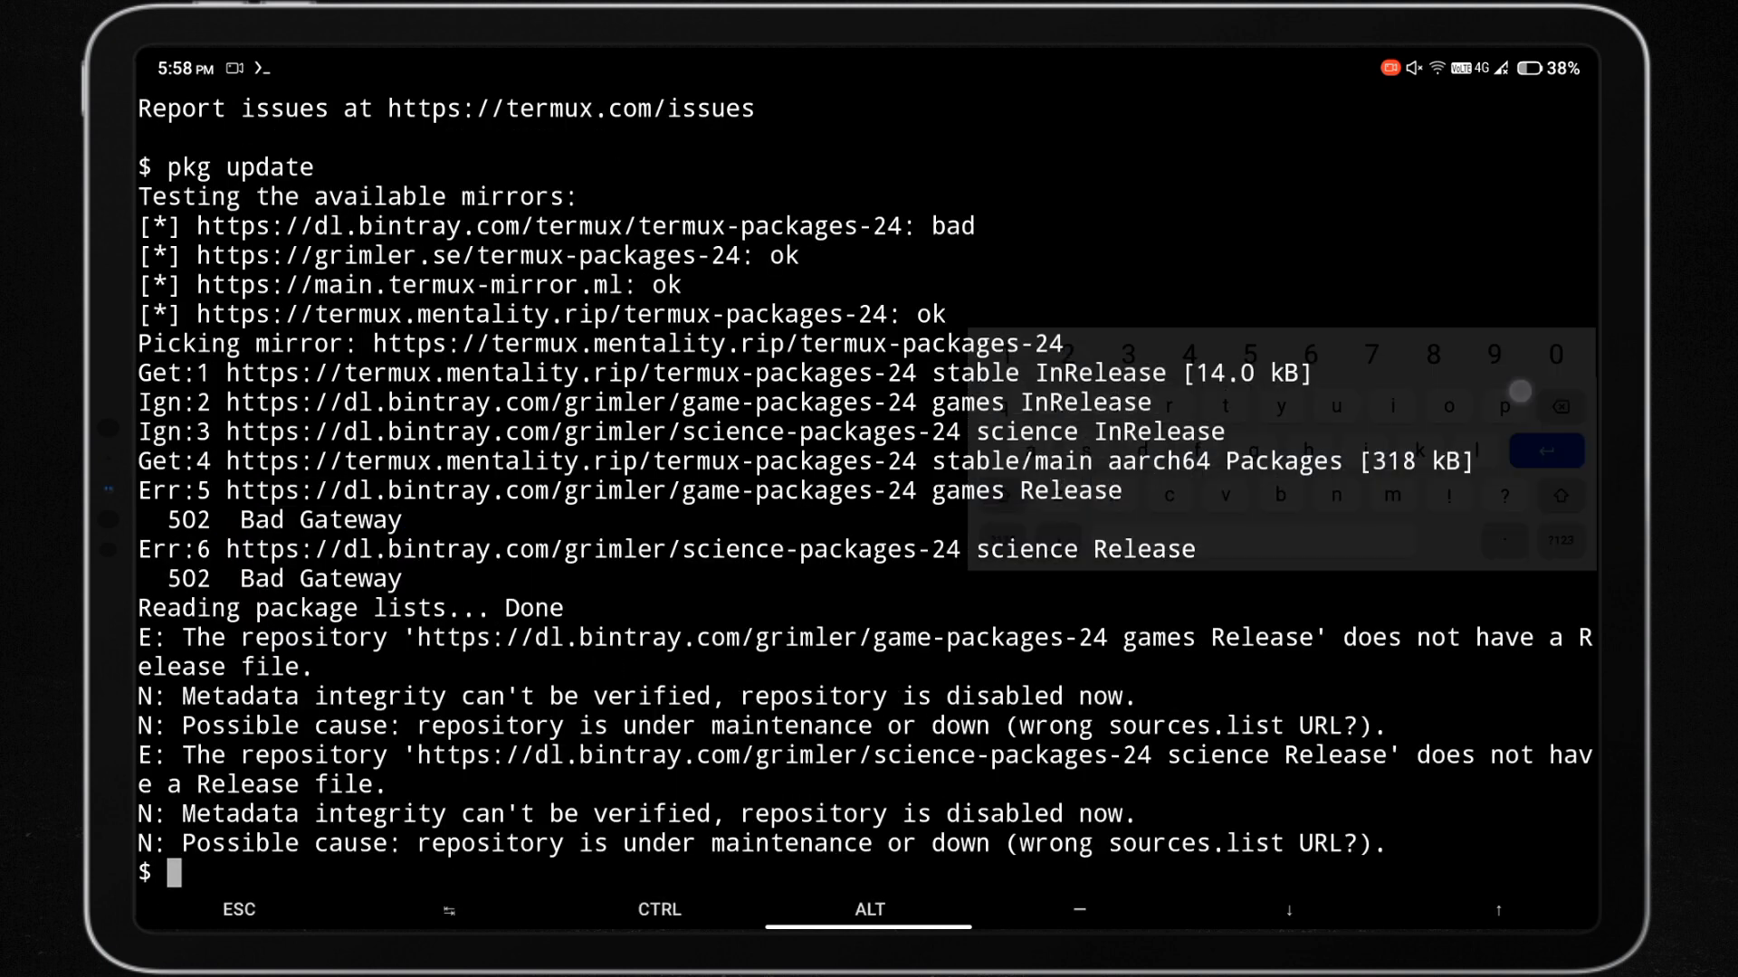
{"action": "double_click", "coordinate": [302, 608]}
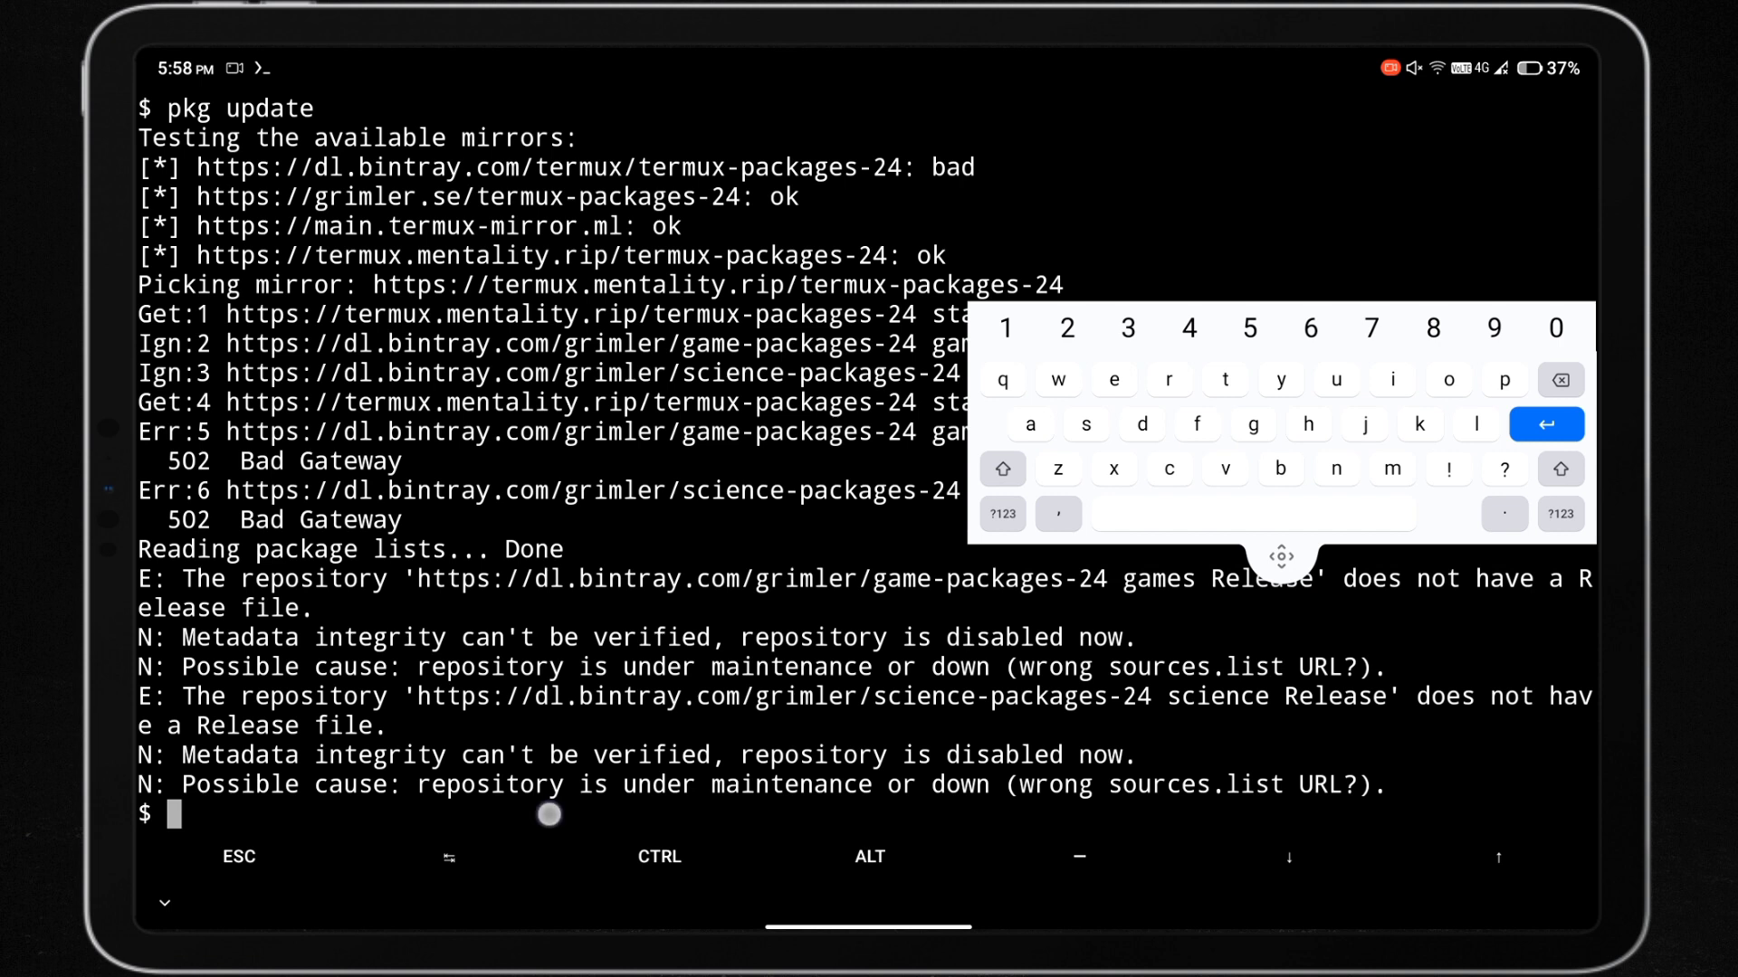
{"action": "double_click", "coordinate": [488, 783]}
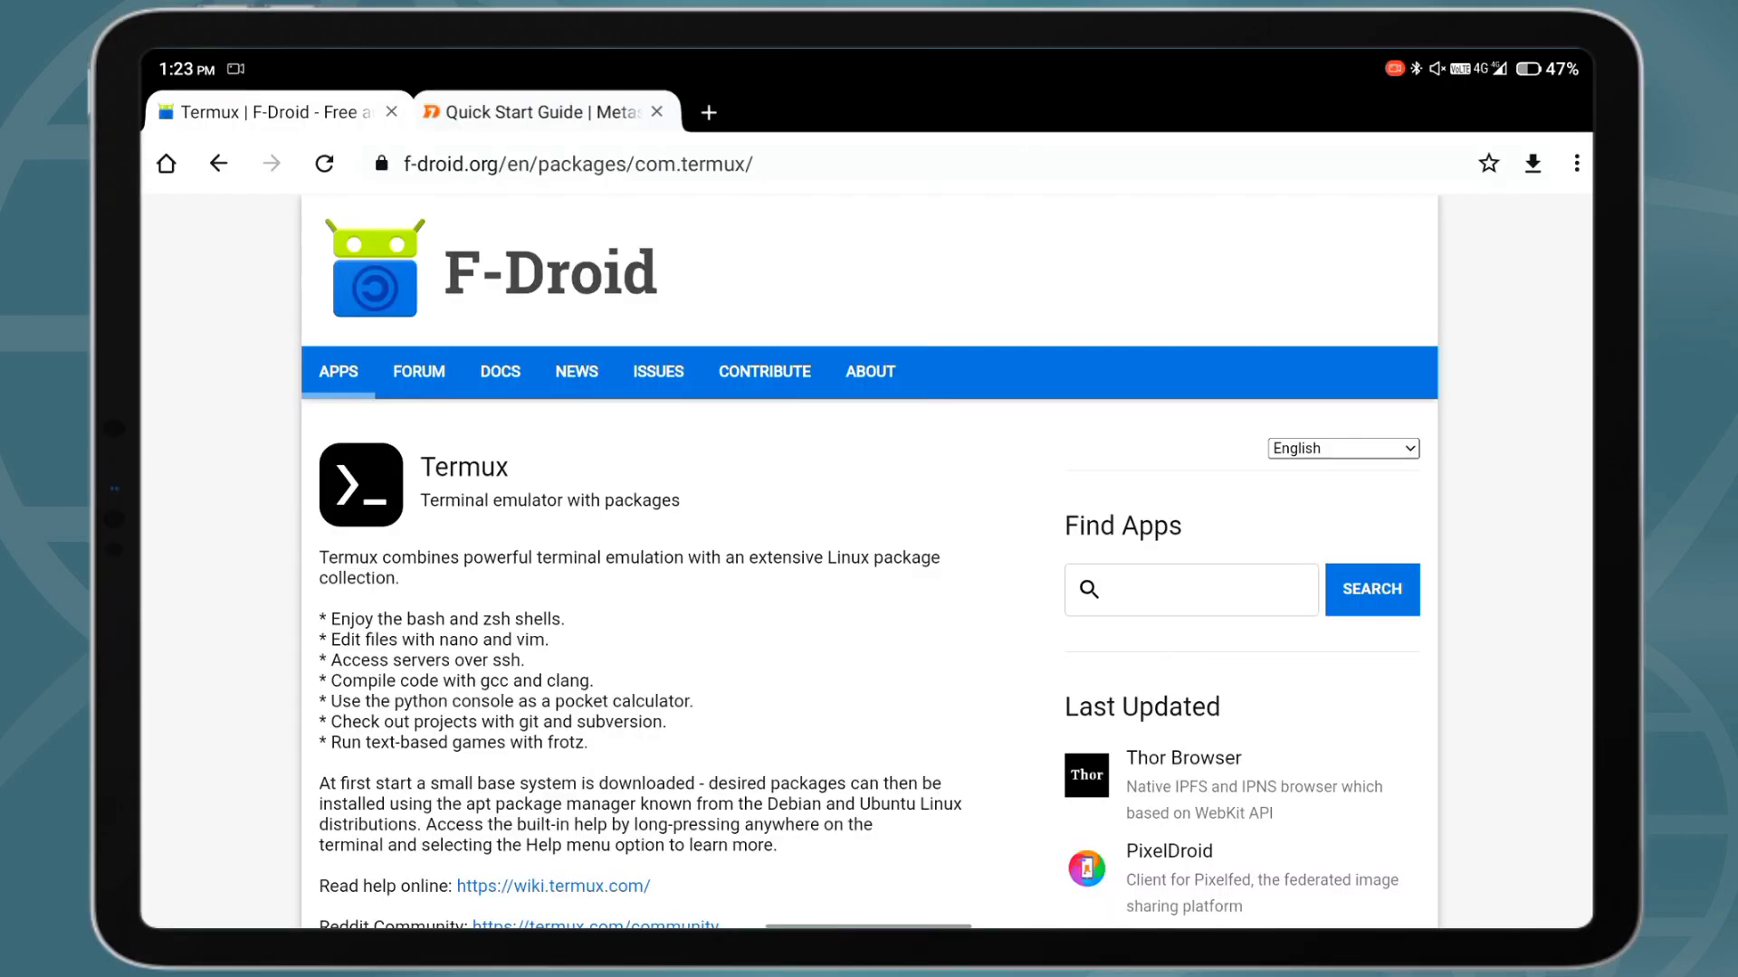
- Scroll the F-Droid Termux page down to its Packages download section
{"action": "scroll", "scroll_direction": "down", "scroll_amount": 3}
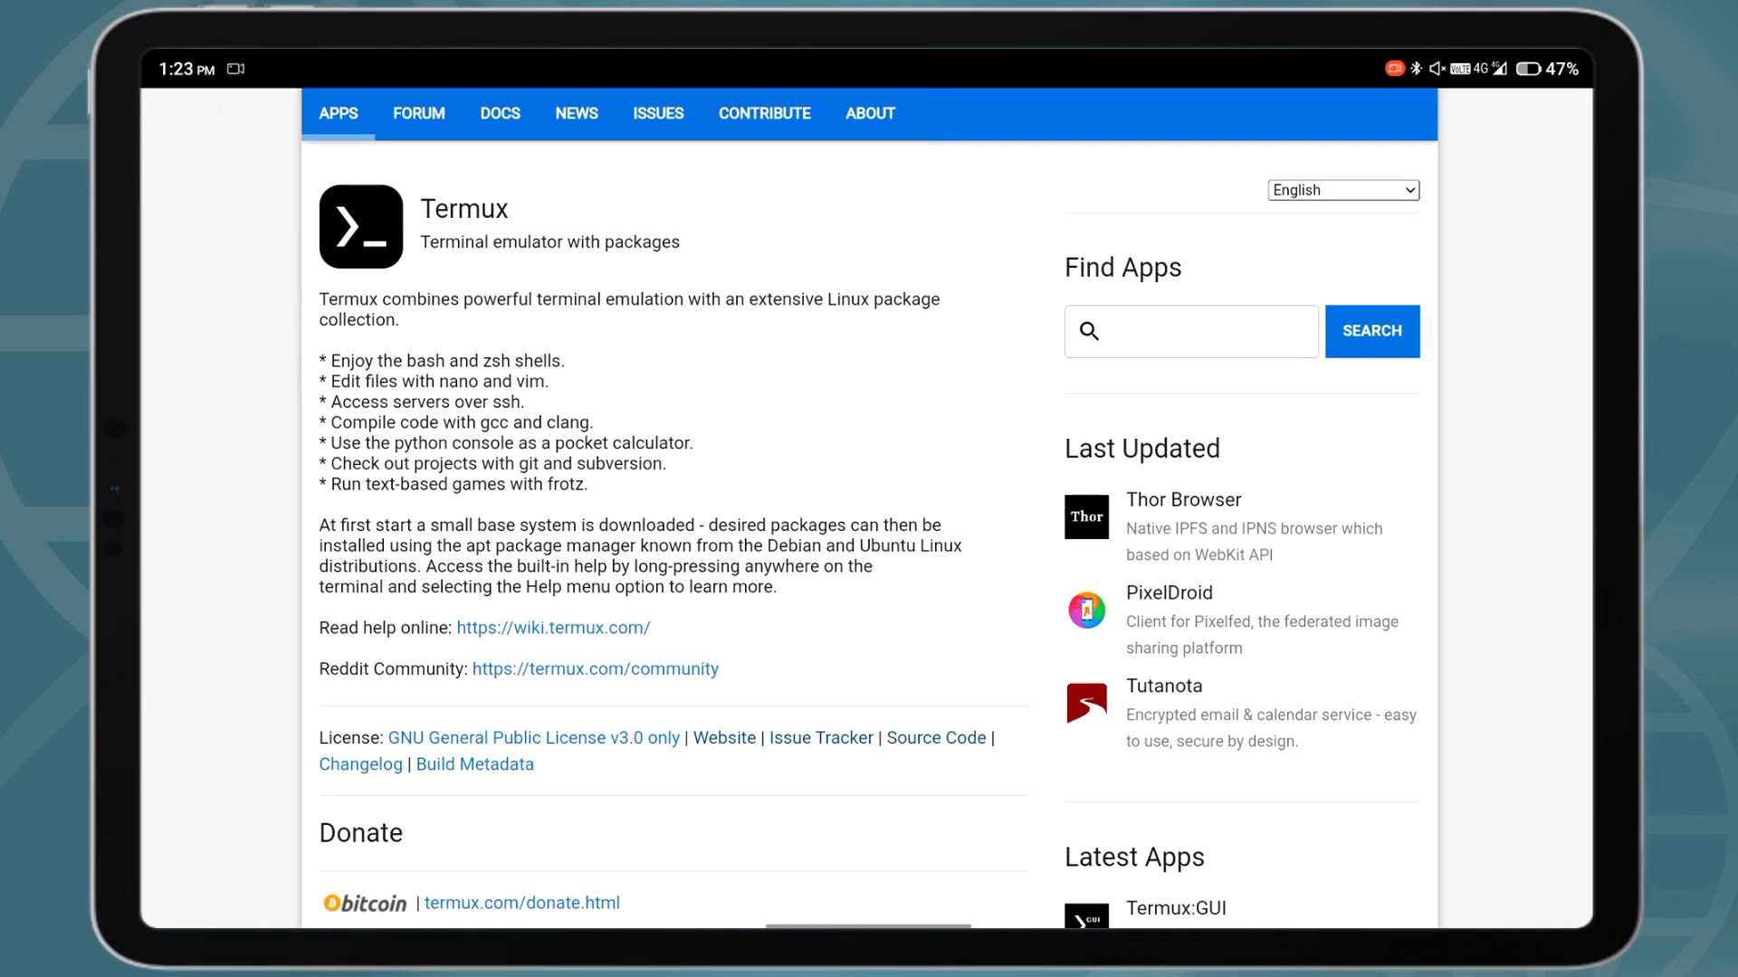
{"action": "scroll", "scroll_direction": "down", "scroll_amount": 3}
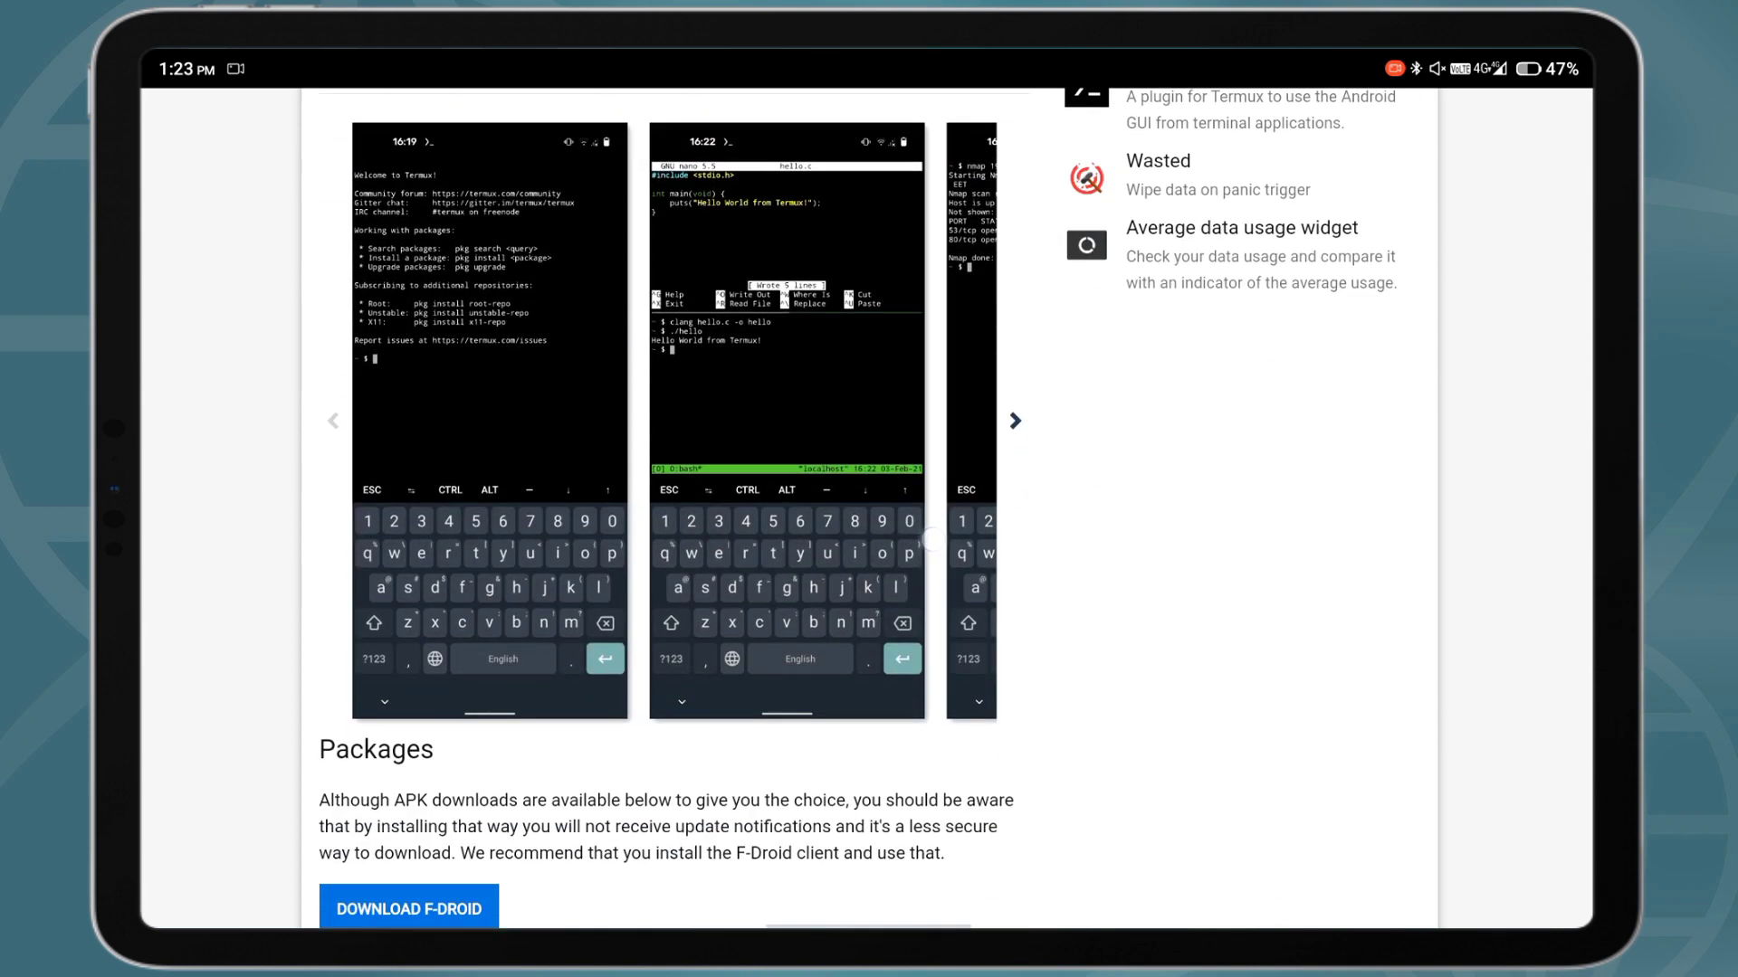
{"action": "scroll", "scroll_direction": "down", "scroll_amount": 3}
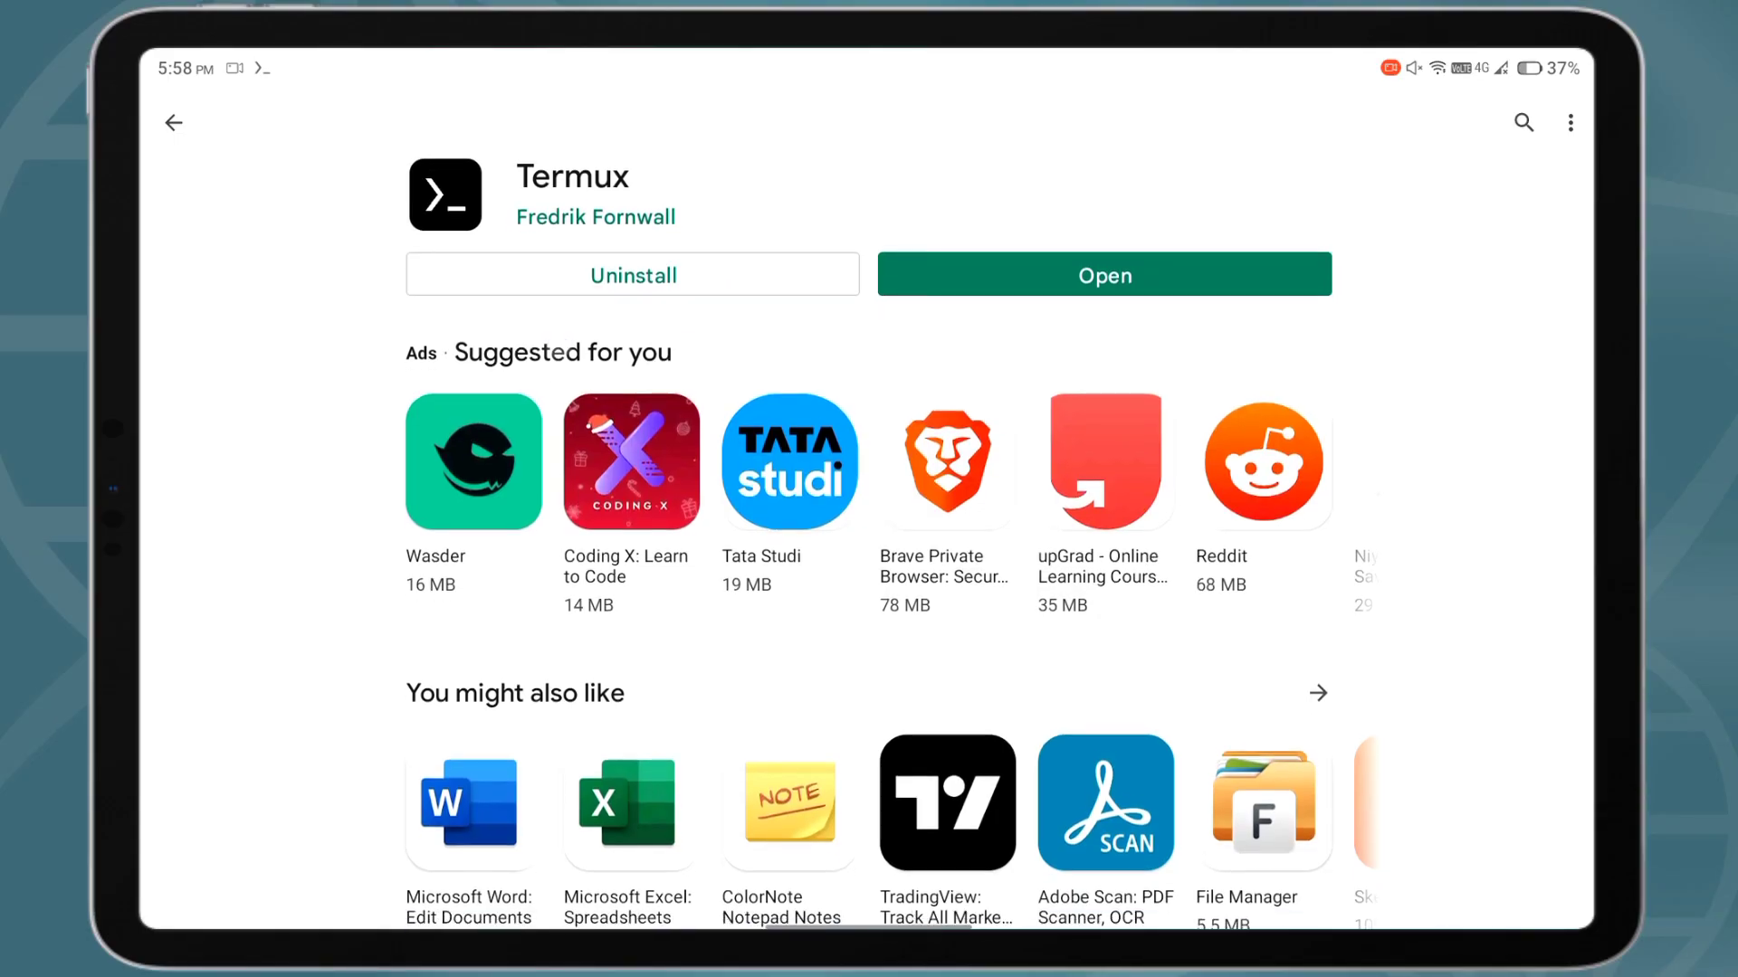
- Uninstall the Play Store copy of Termux and confirm the removal
{"action": "left_click", "coordinate": [631, 274]}
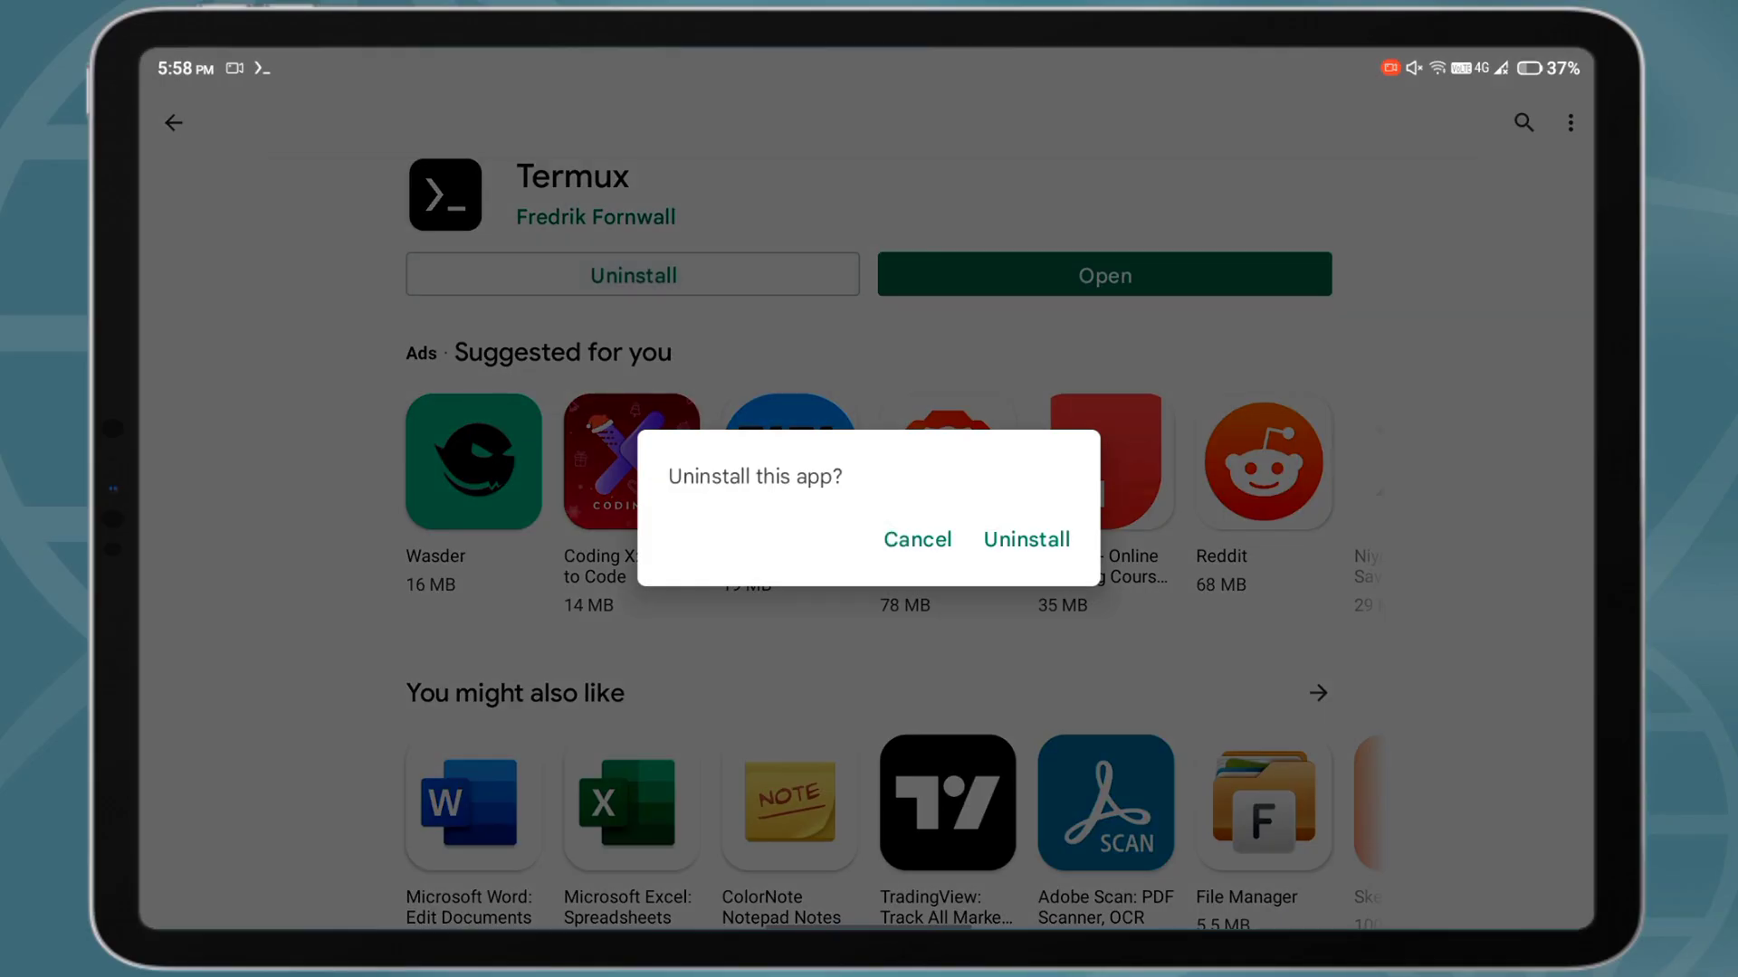
{"action": "left_click", "coordinate": [1024, 539]}
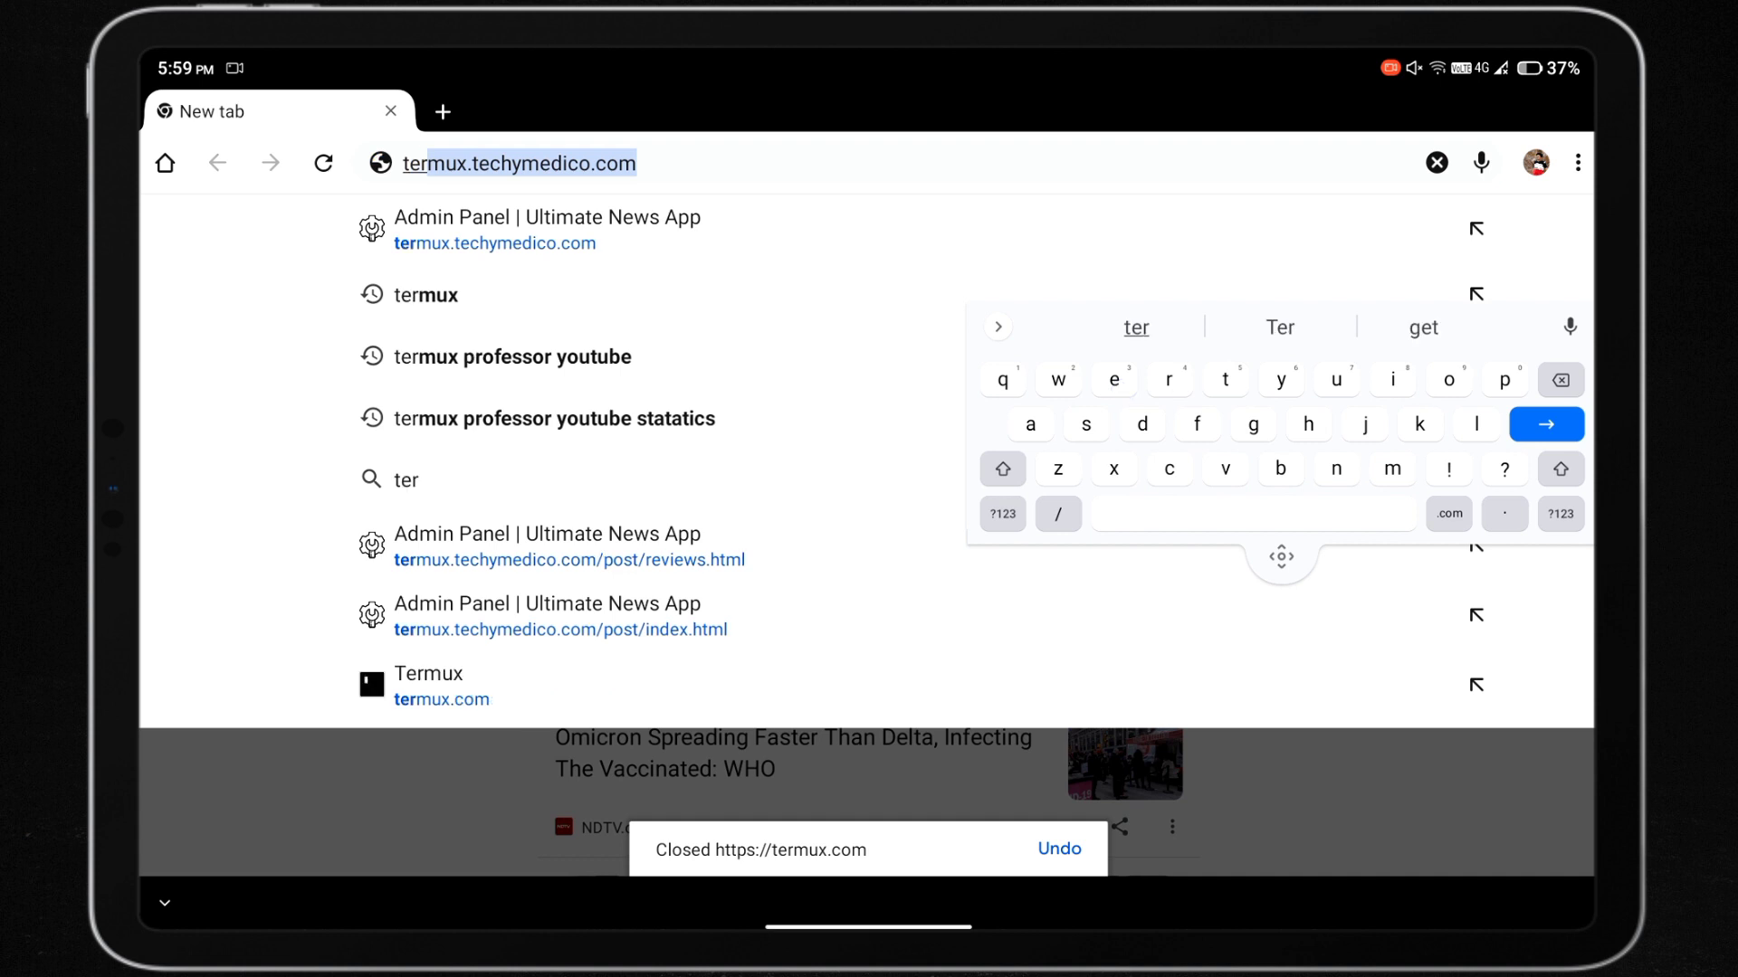
- Search 'termux fdroid' in a new tab and go to the Termux | F-Droid result
{"action": "type", "text": "termux"}
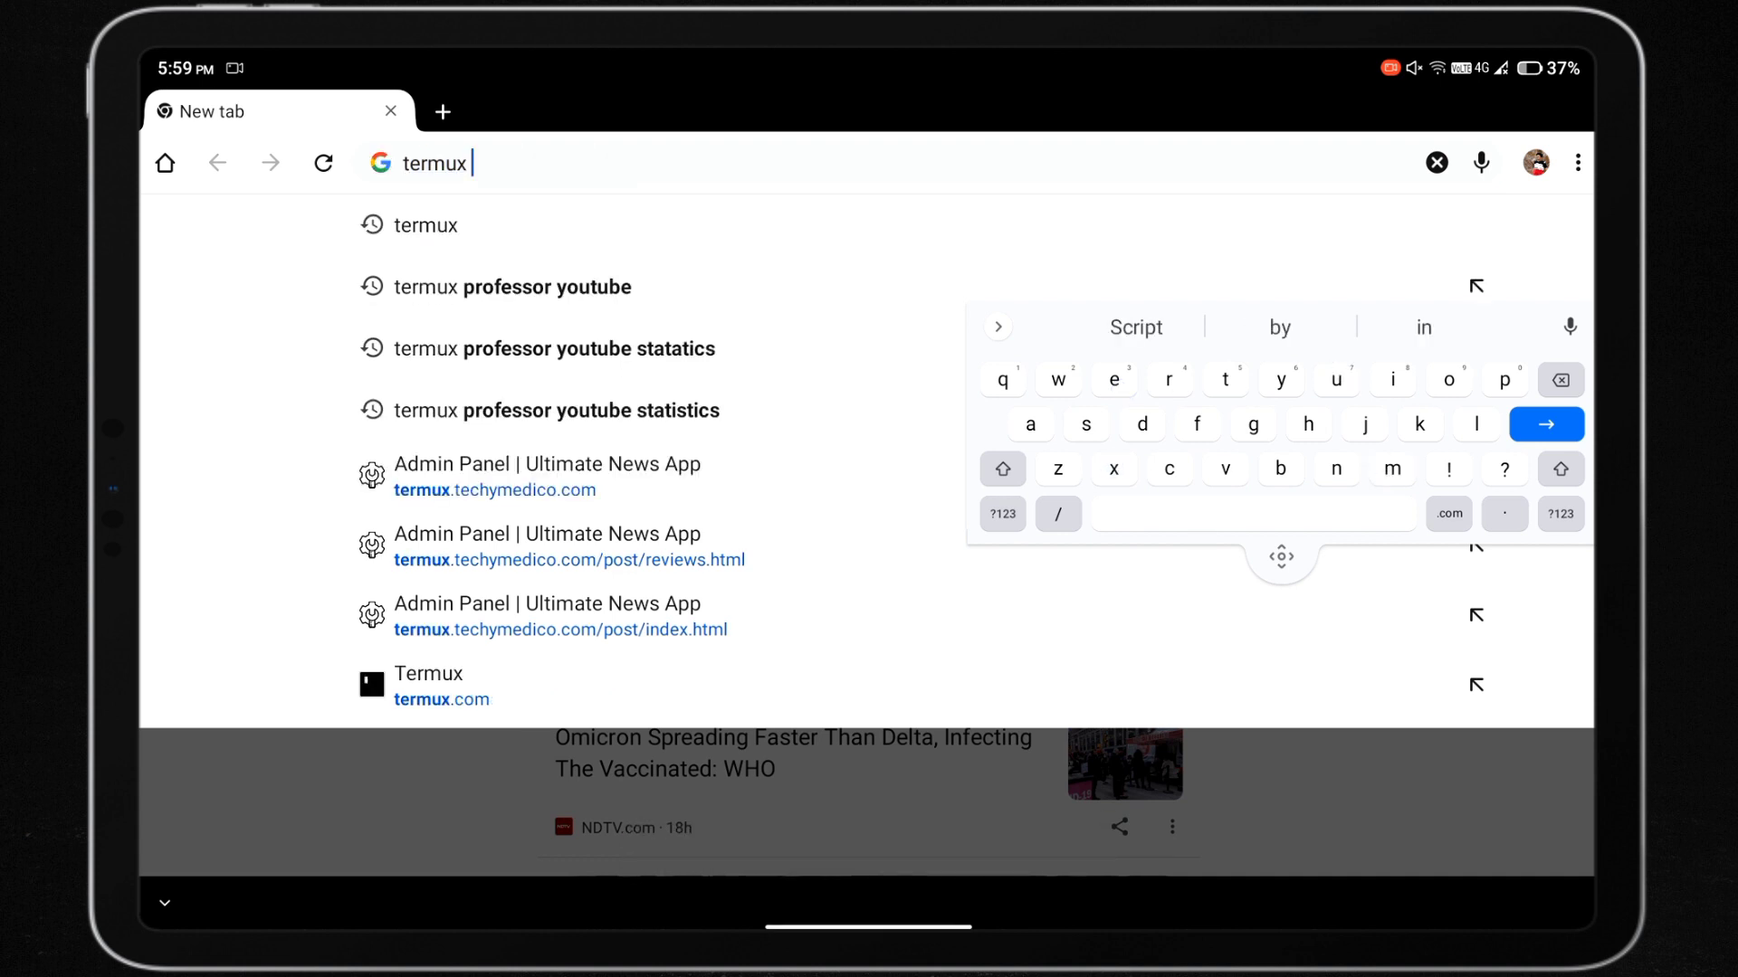
{"action": "type", "text": "fdr"}
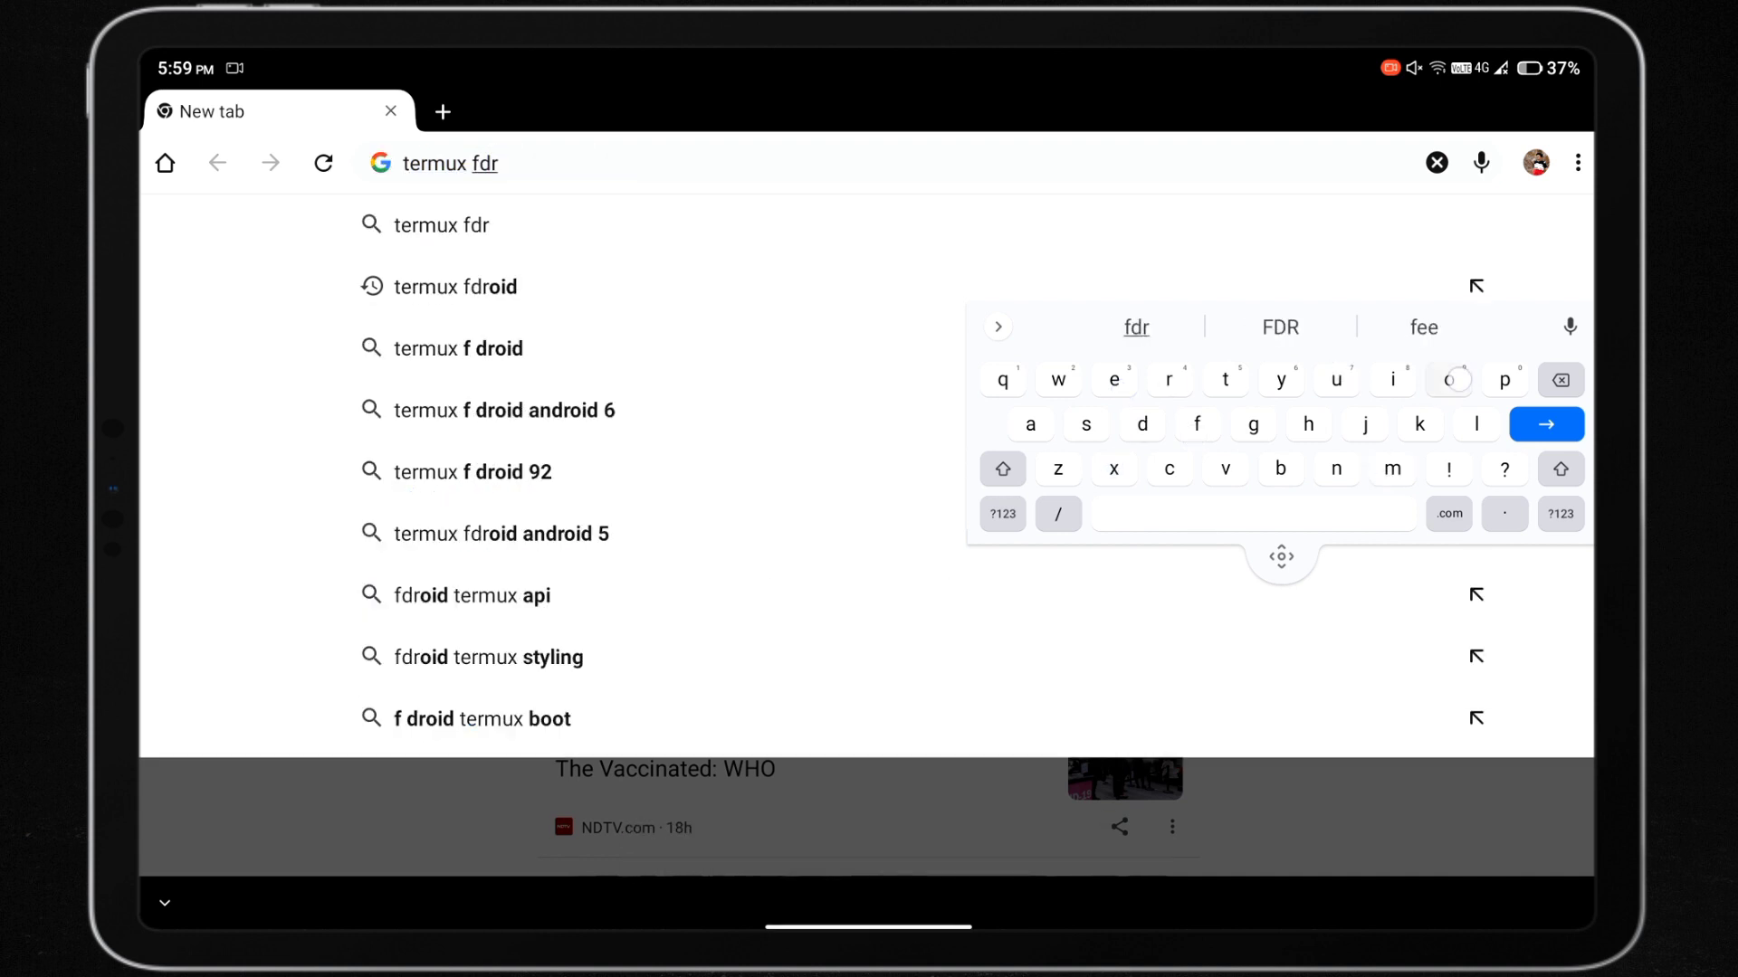
{"action": "left_click", "coordinate": [456, 286]}
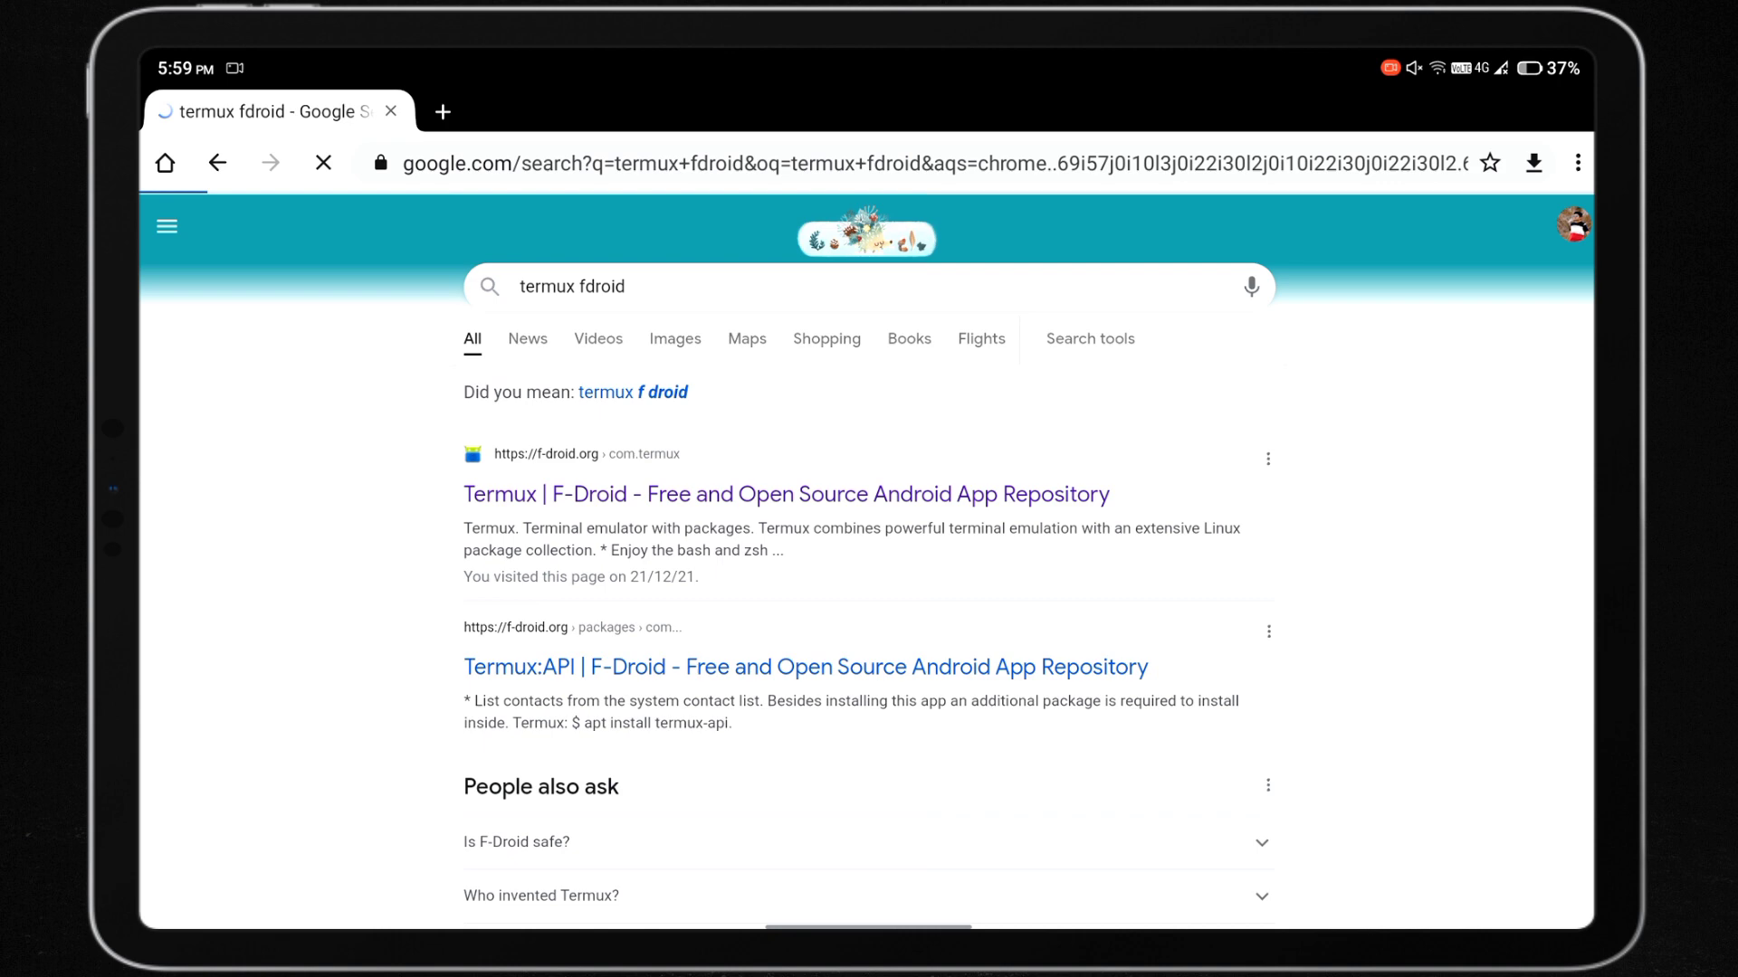
{"action": "left_click", "coordinate": [786, 494]}
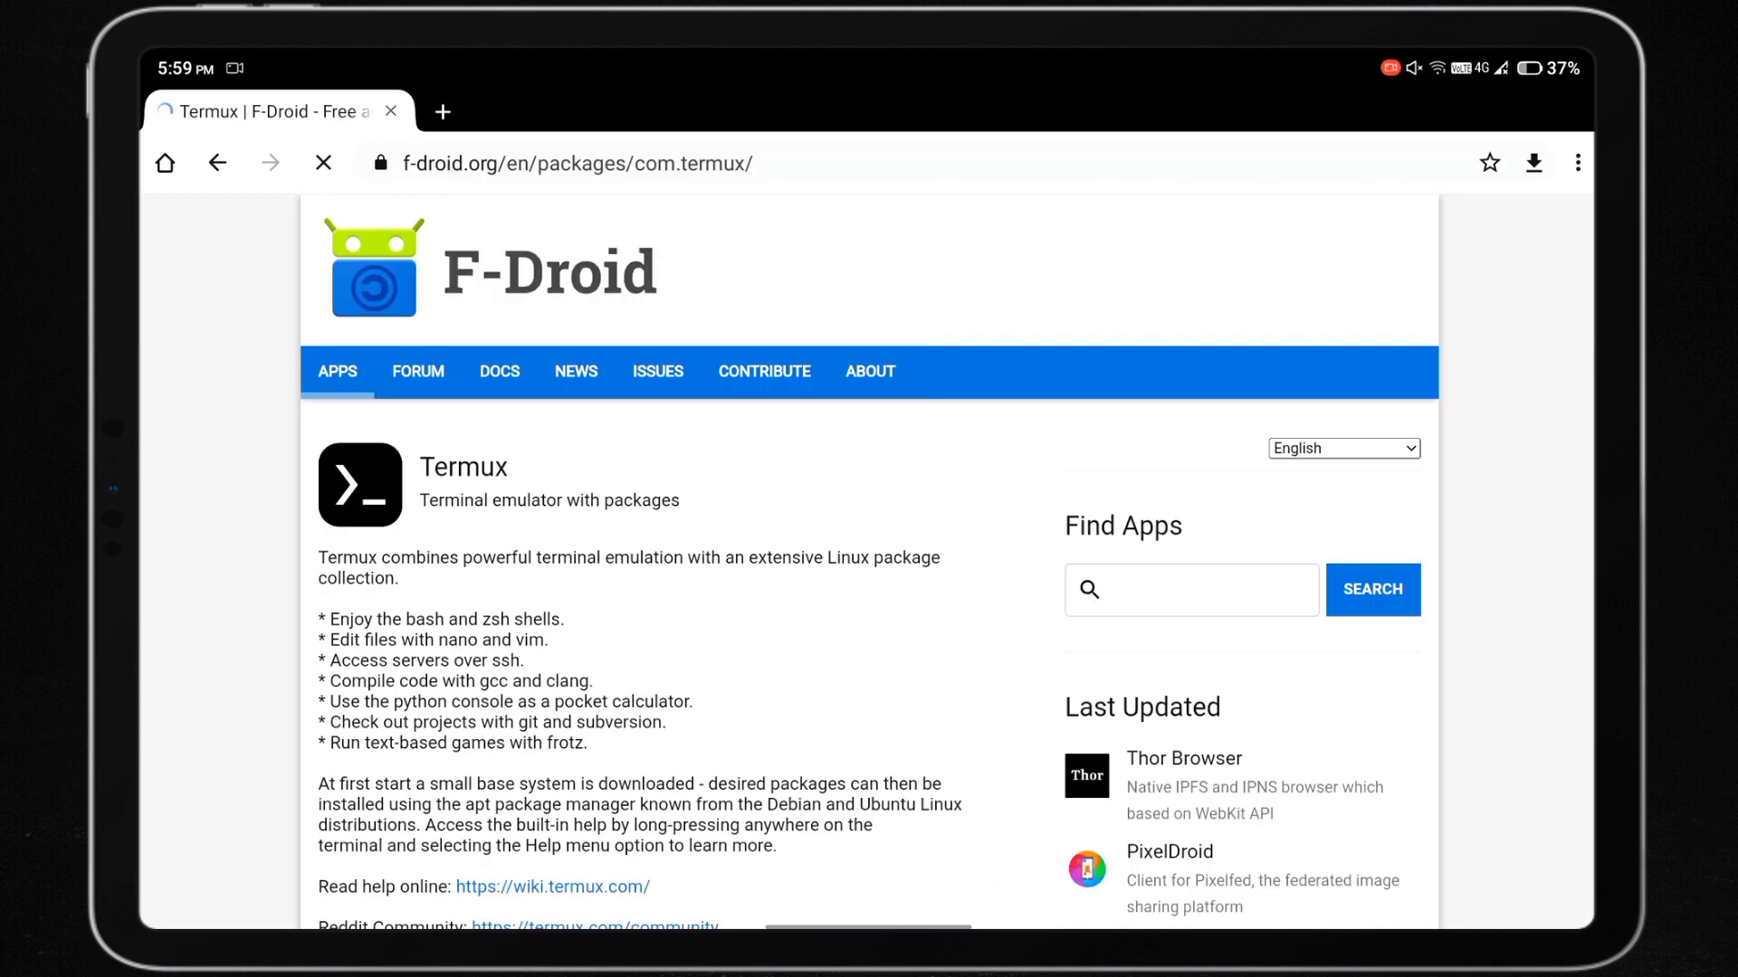
- Download the Termux version 0.117 APK from the F-Droid Packages section
{"action": "scroll", "scroll_direction": "down", "scroll_amount": 3}
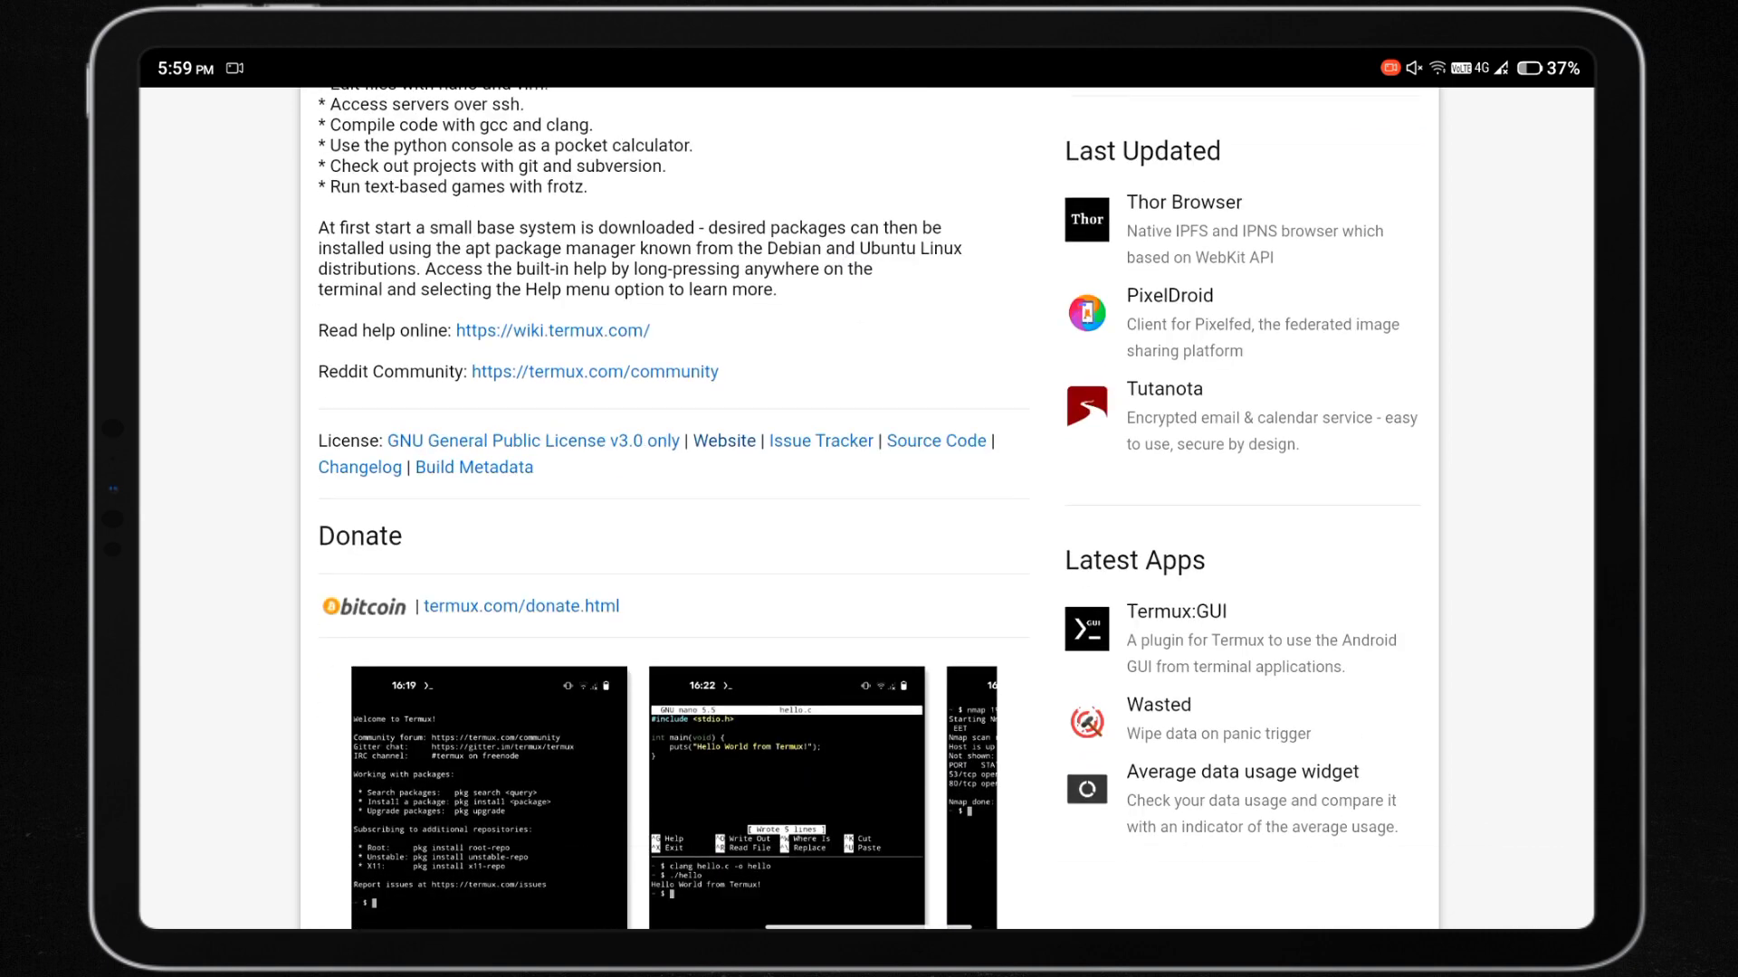
{"action": "scroll", "scroll_direction": "down", "scroll_amount": 3}
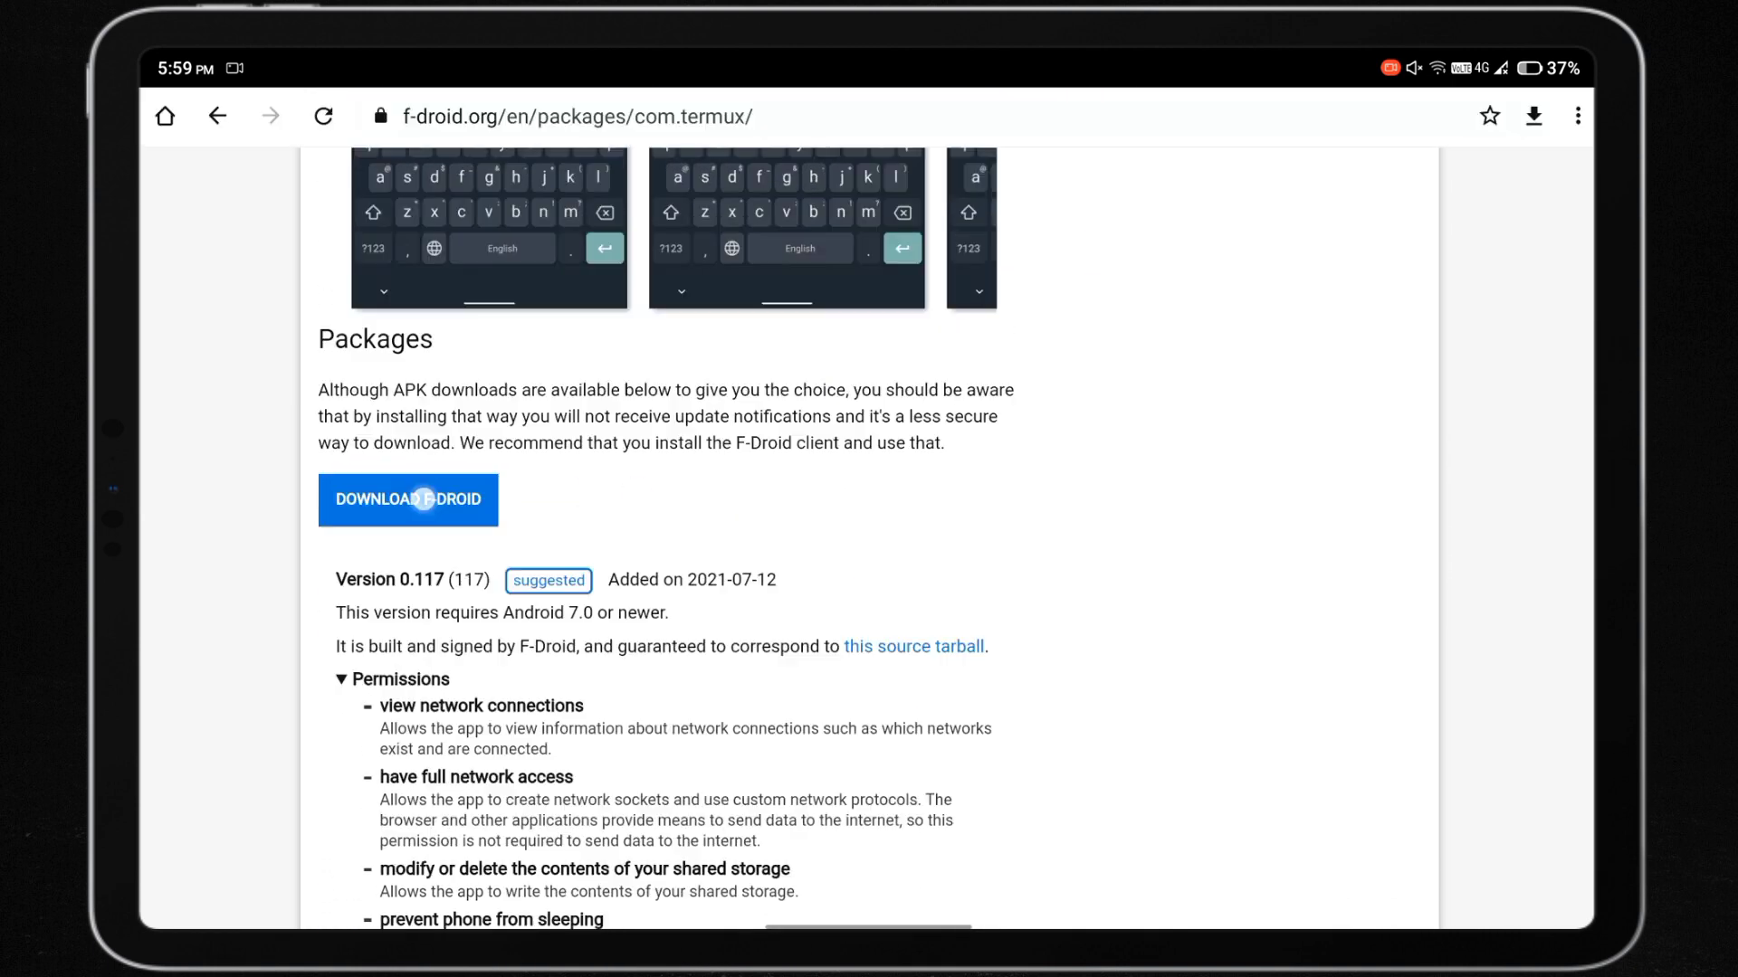
{"action": "scroll", "scroll_direction": "down", "scroll_amount": 3}
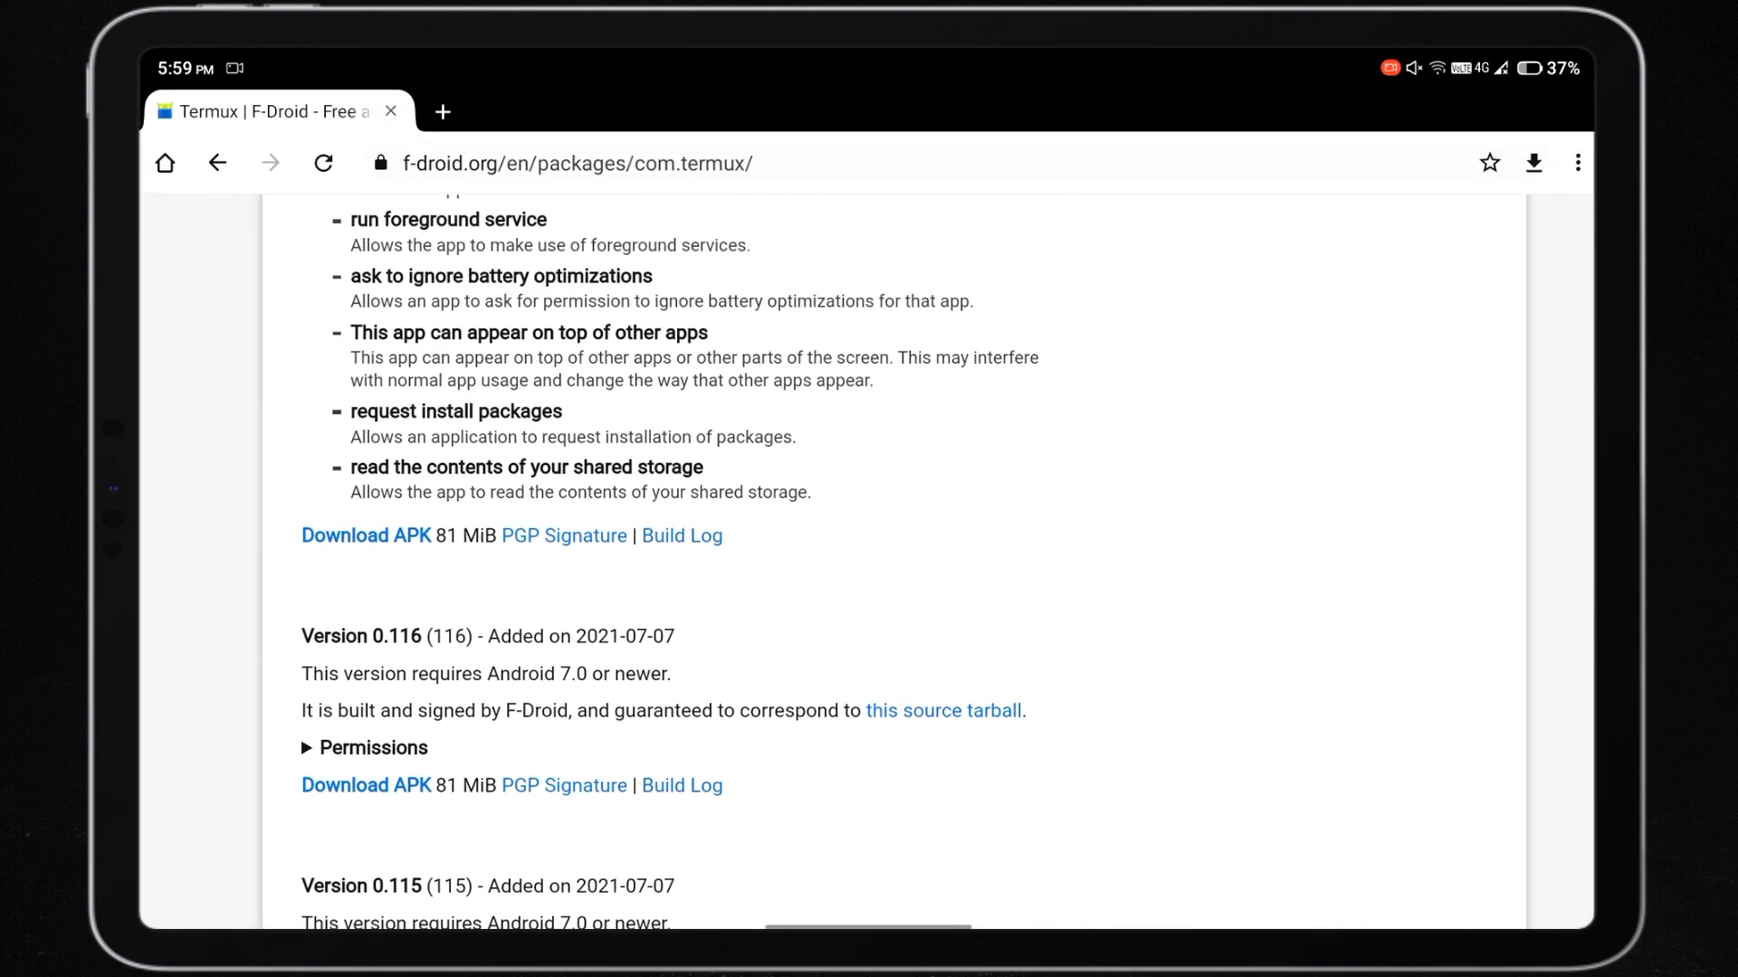
{"action": "left_click", "coordinate": [365, 536]}
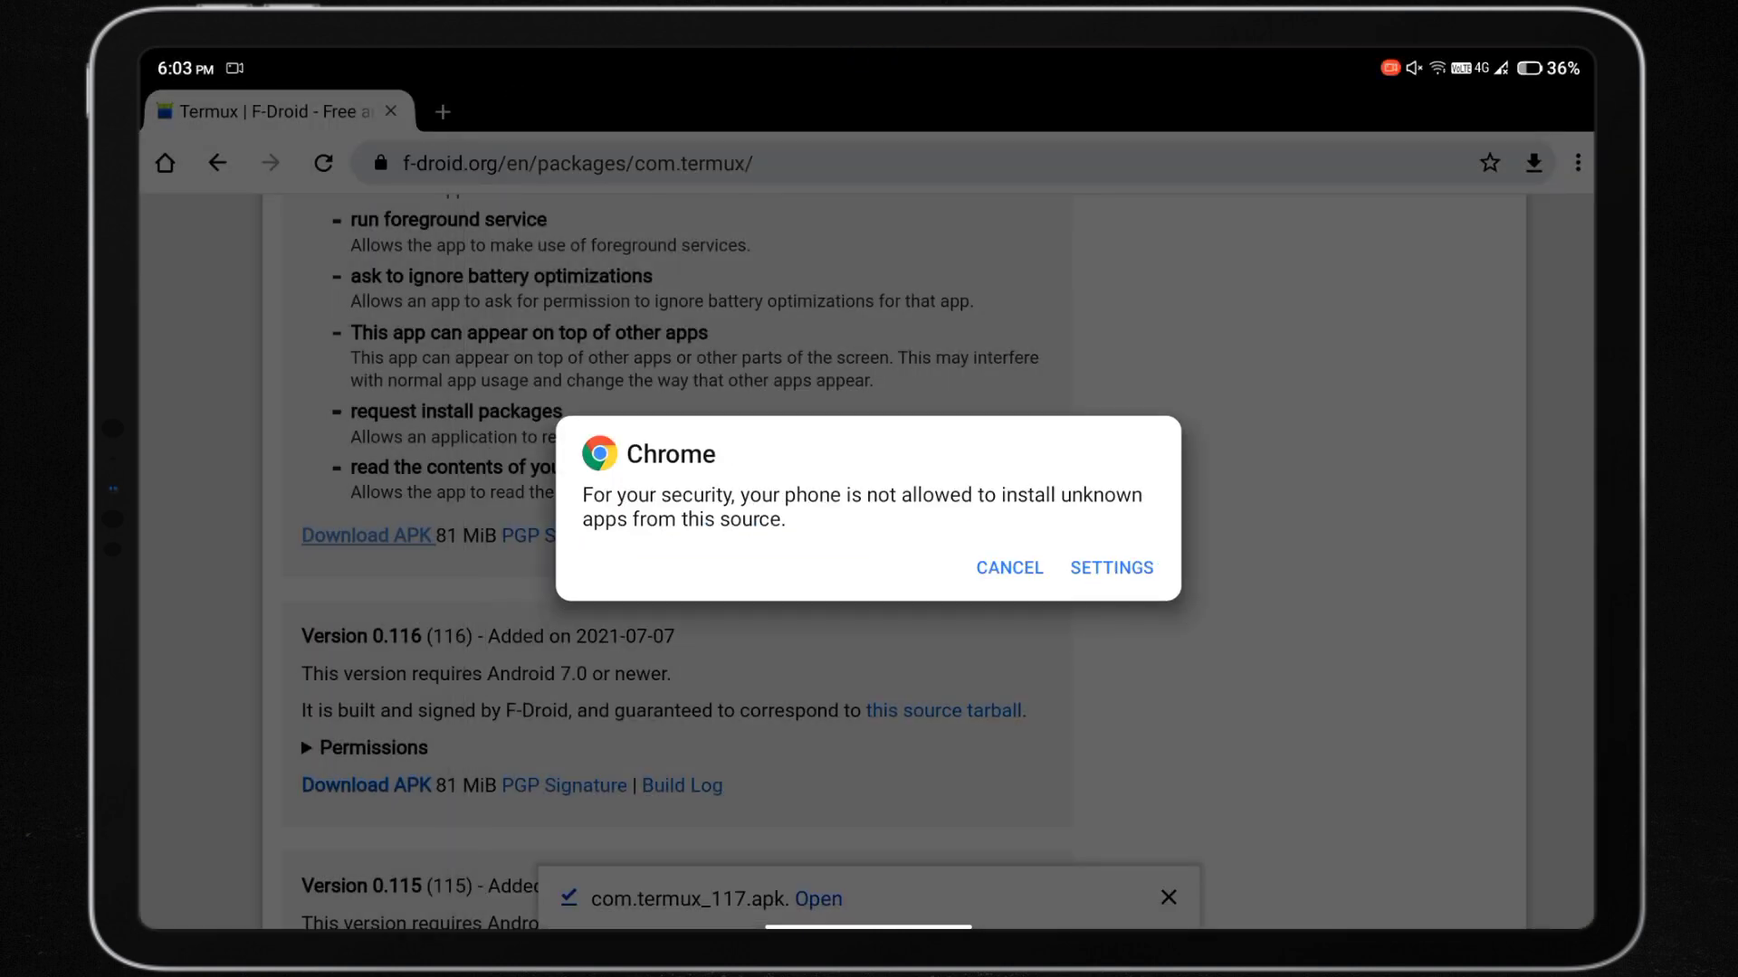
- Allow Chrome to install unknown apps, install the F-Droid Termux and launch it
{"action": "left_click", "coordinate": [1109, 567]}
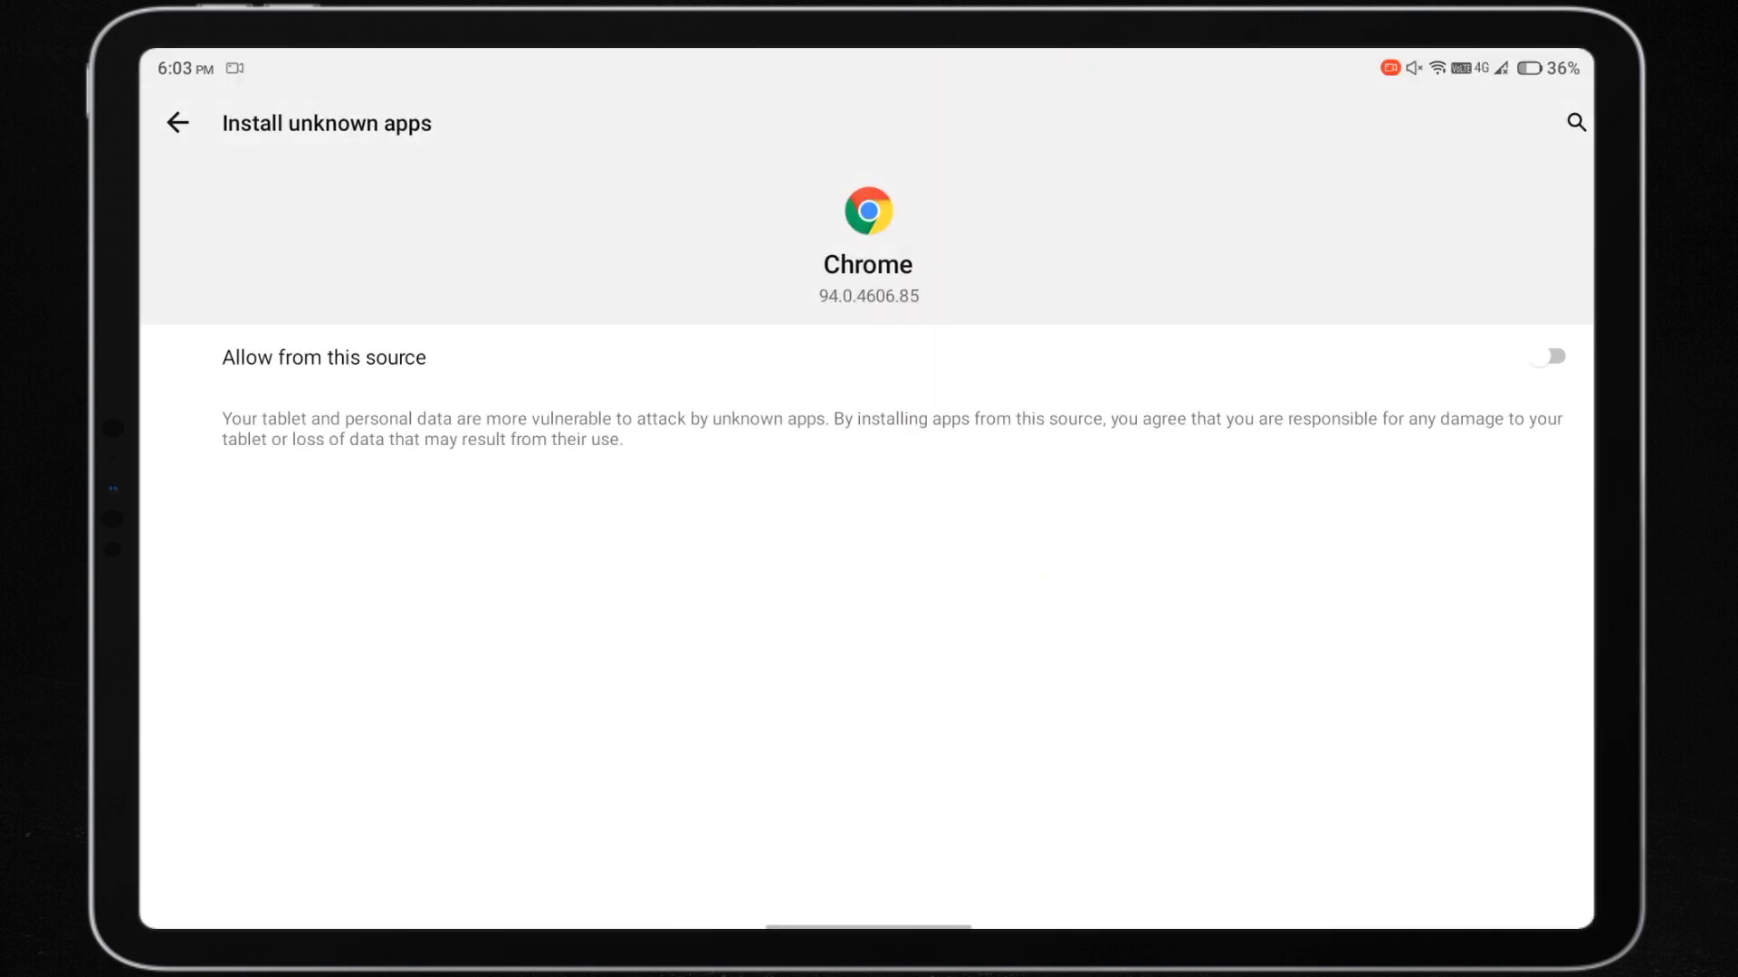
{"action": "left_click", "coordinate": [1547, 356]}
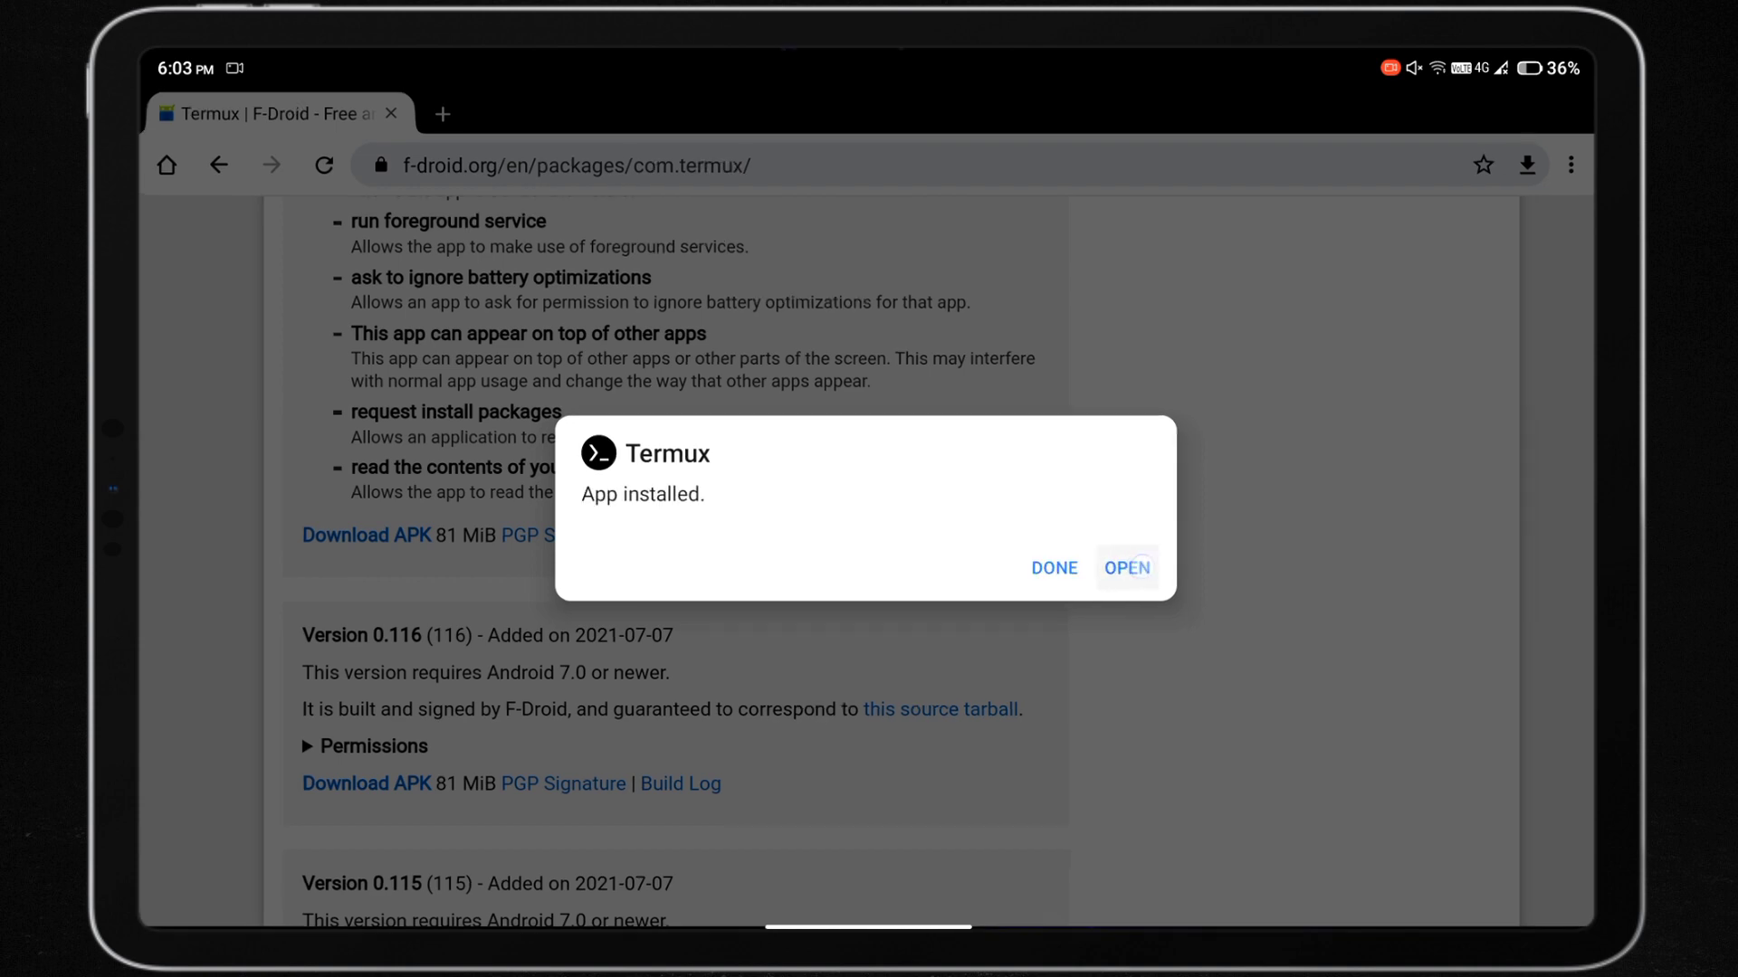
{"action": "left_click", "coordinate": [1126, 568]}
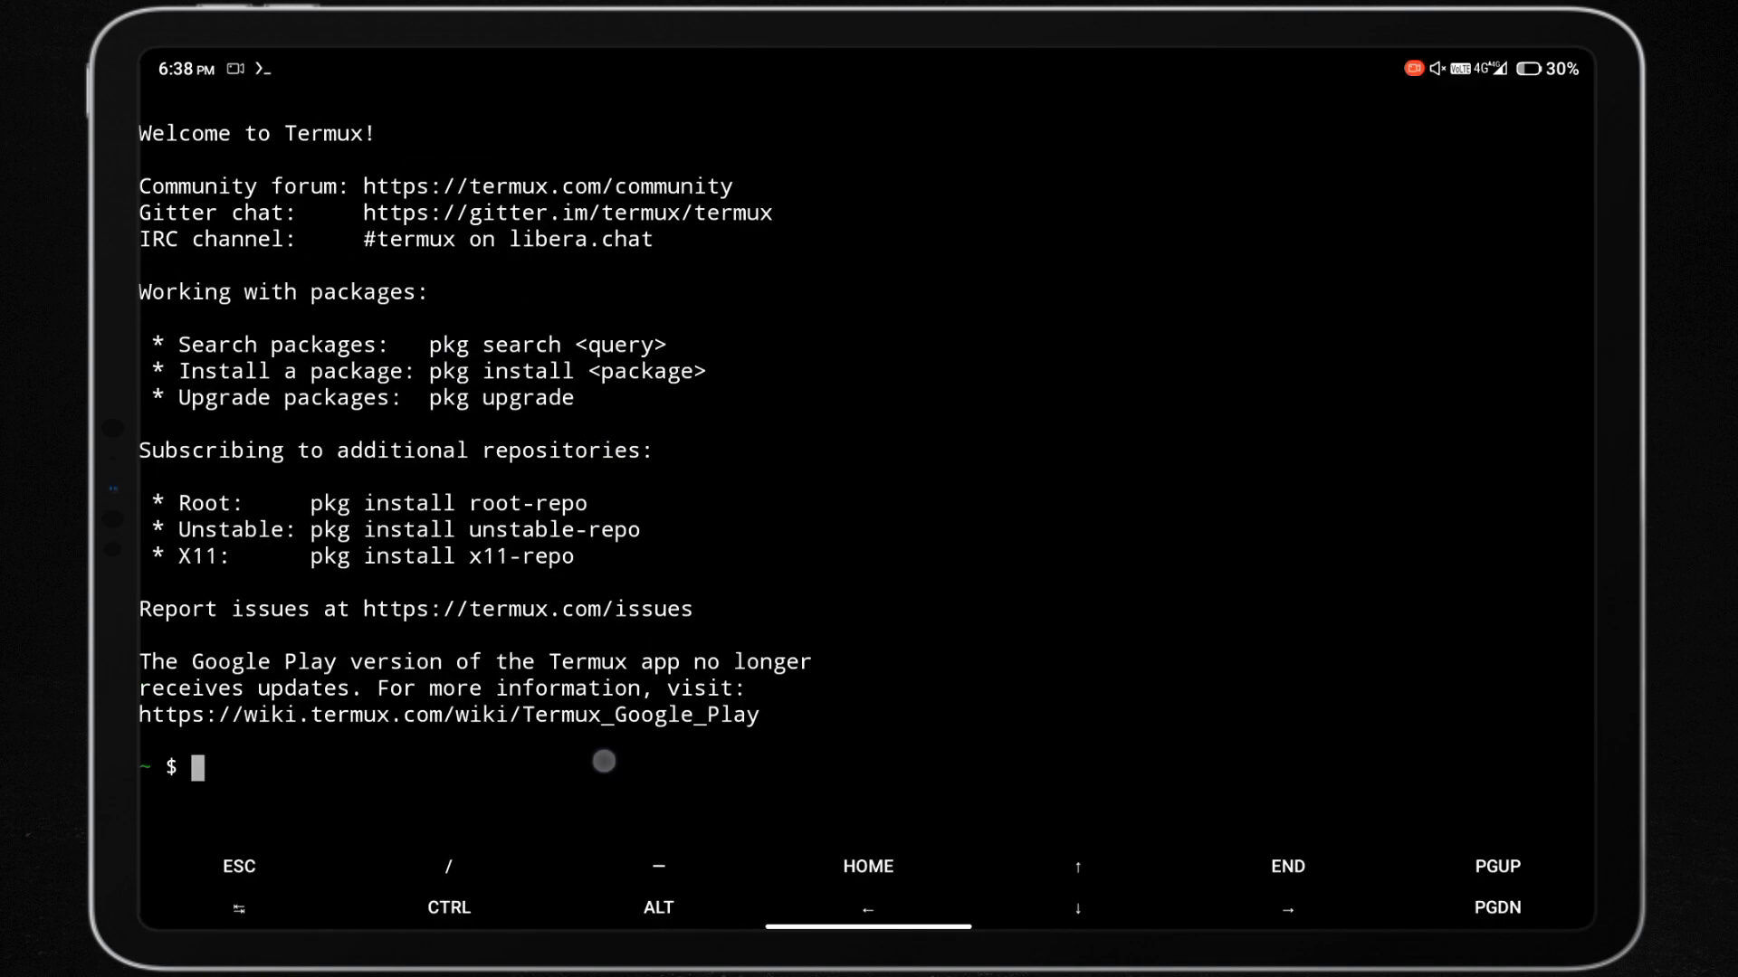
- Run pkg update in the reinstalled Termux, answering y to test the mirrors
{"action": "type", "text": "pkg up"}
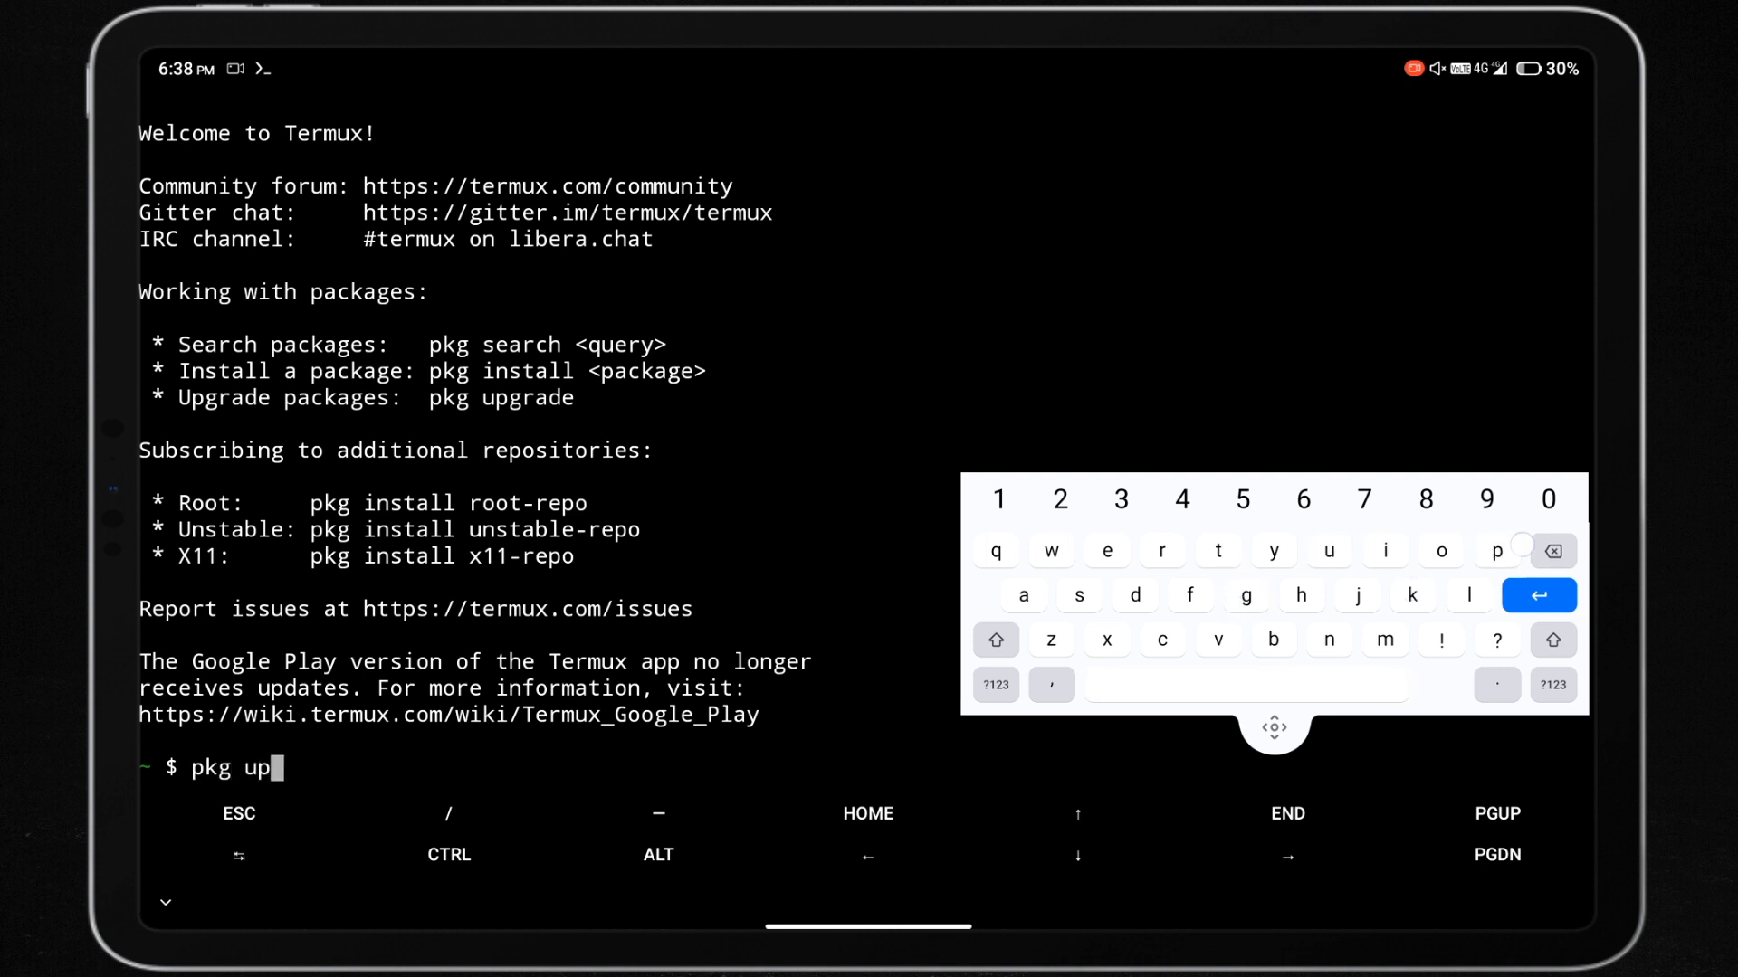
{"action": "type", "text": "date"}
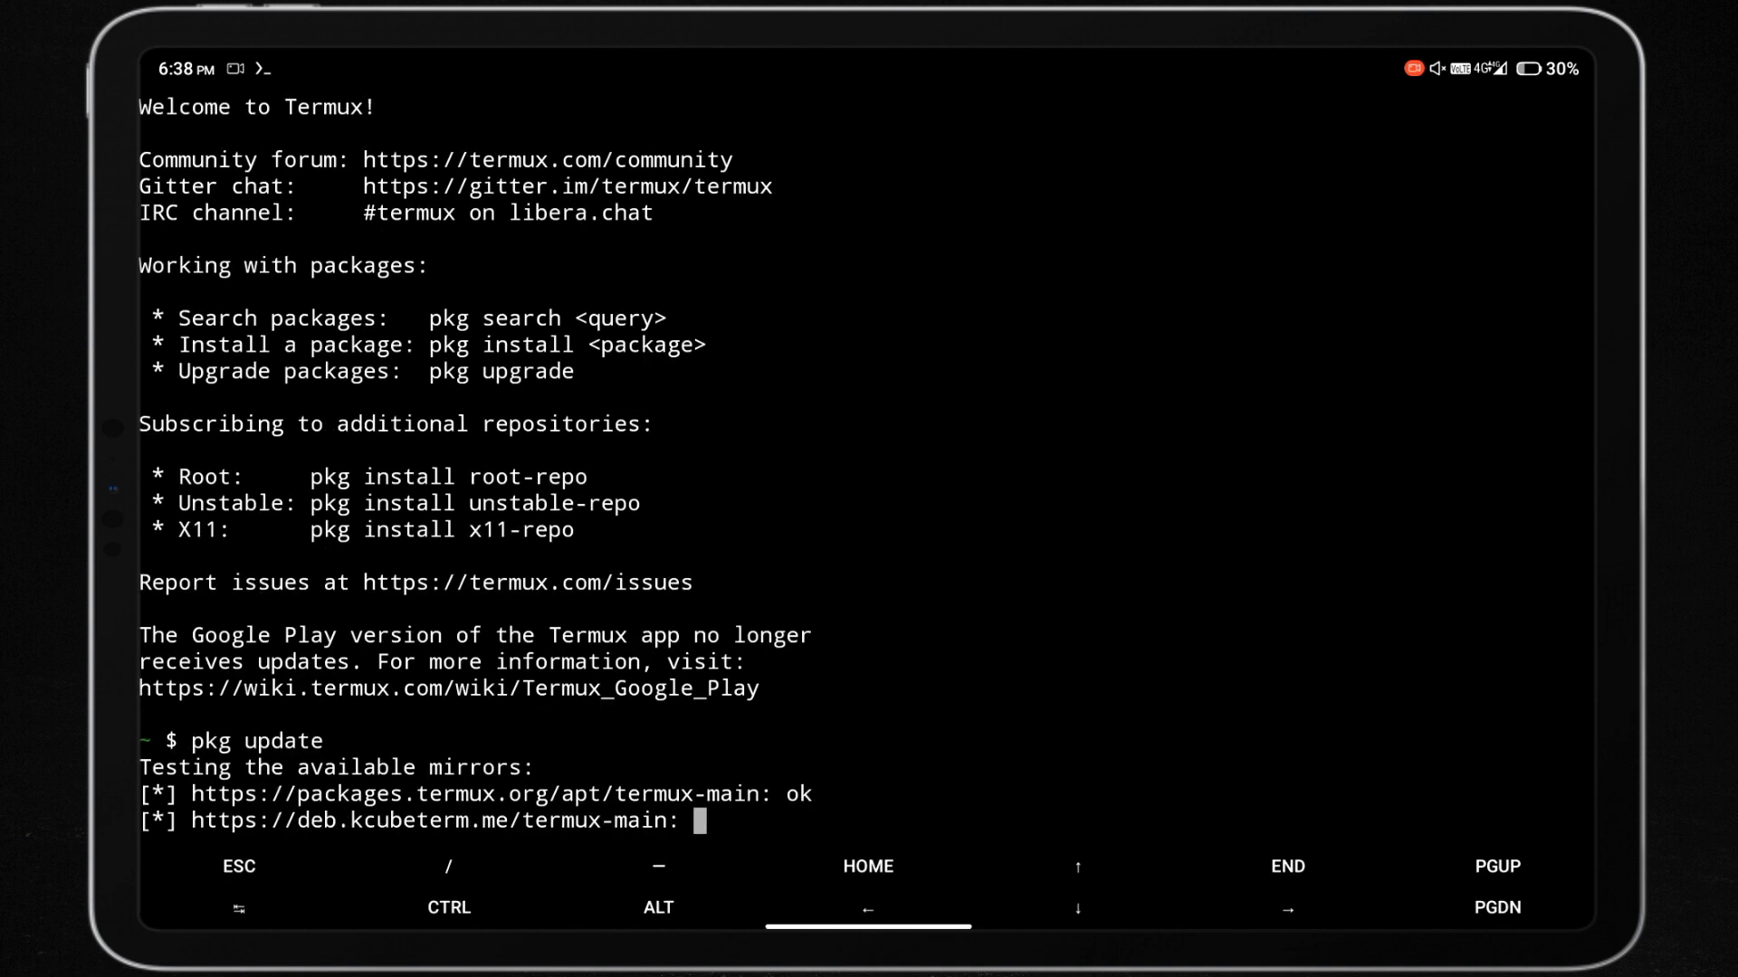
{"action": "type", "text": "y"}
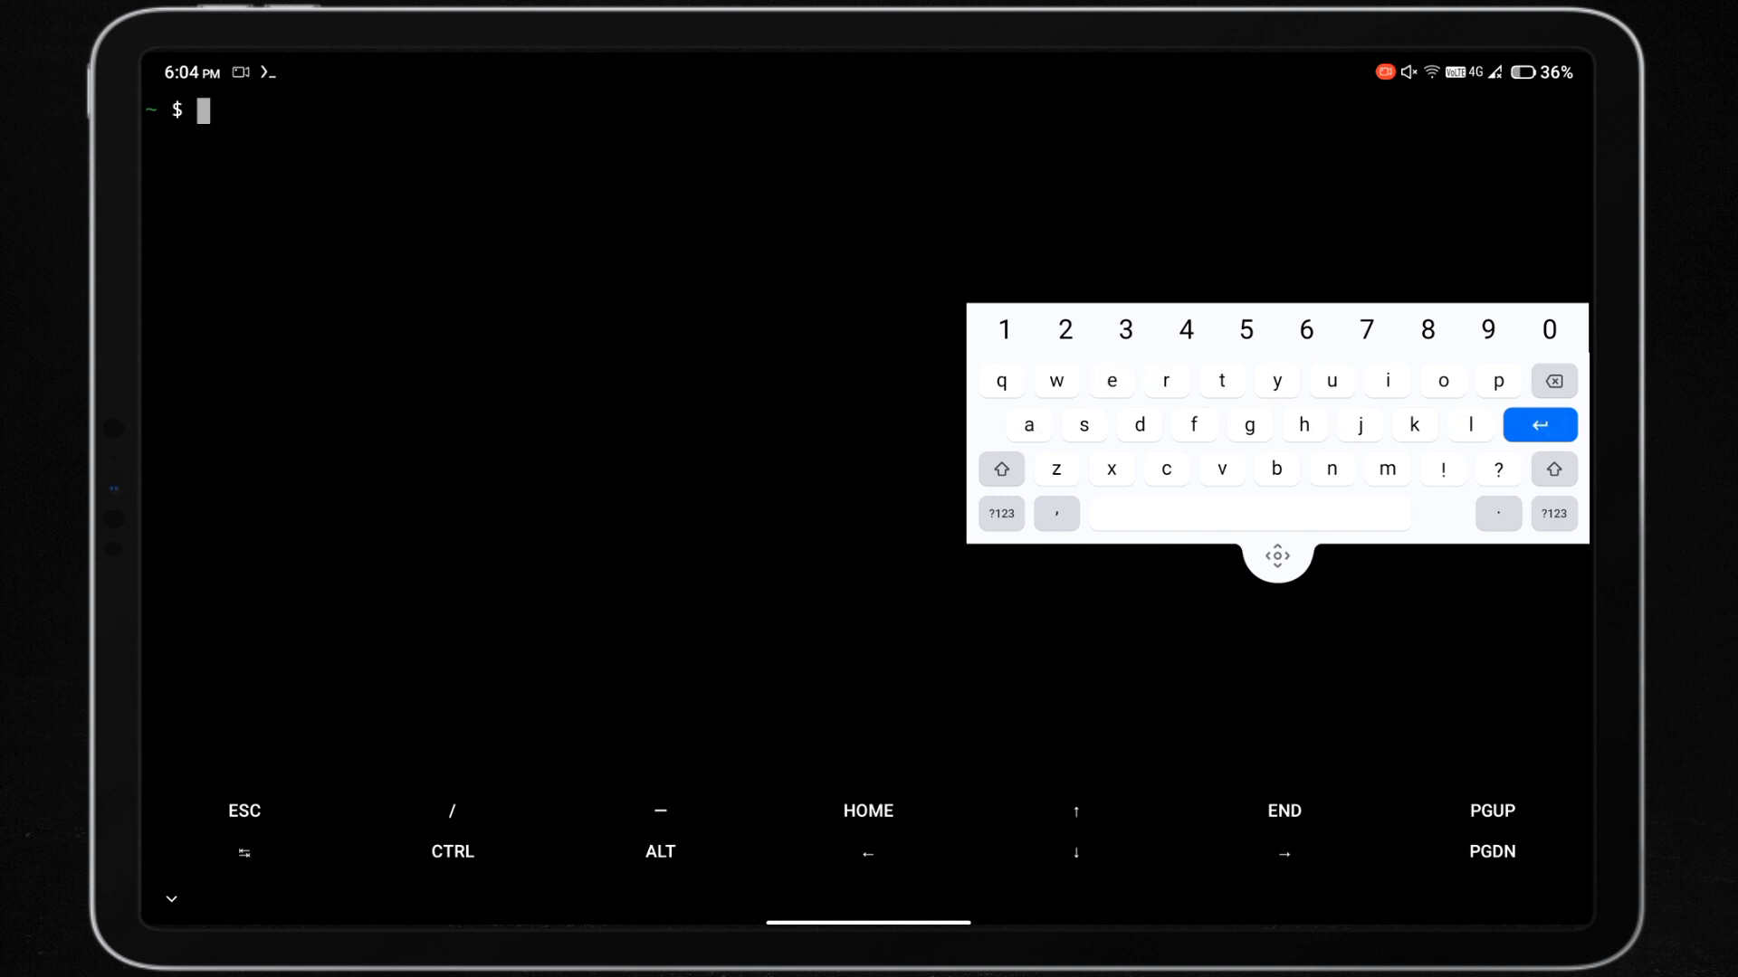
- Switch Wi-Fi off from quick settings so the tablet uses mobile data only
{"action": "type", "text": "pkg"}
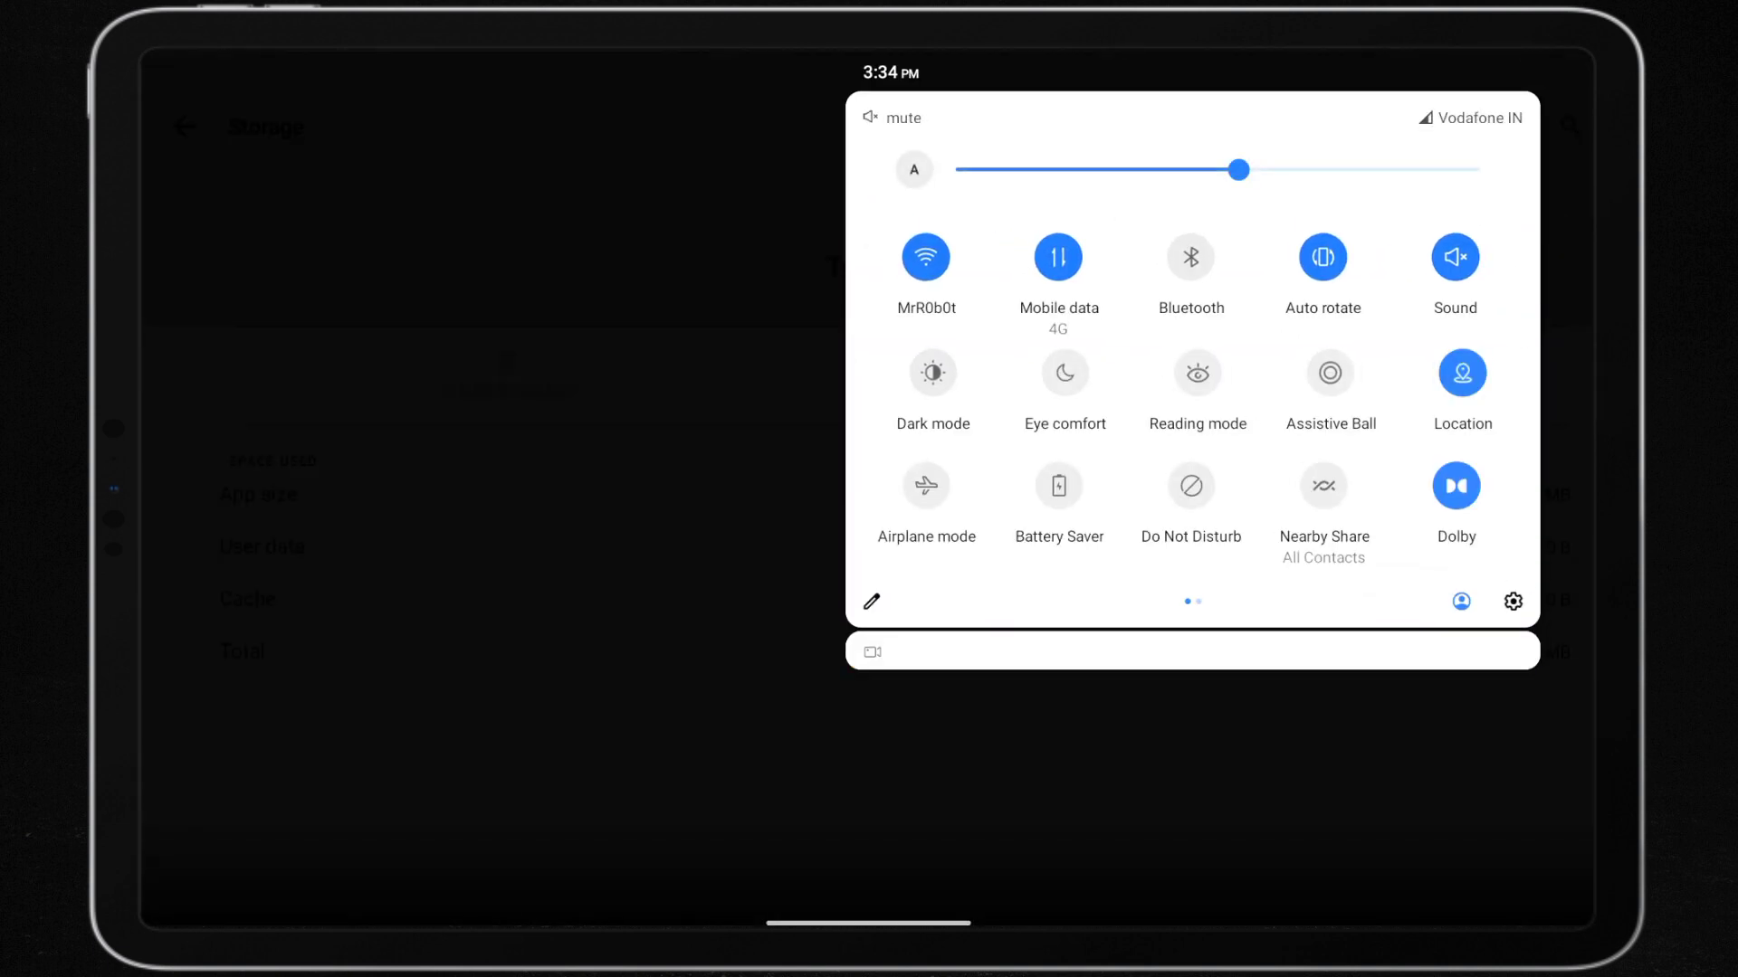
{"action": "left_click", "coordinate": [925, 257]}
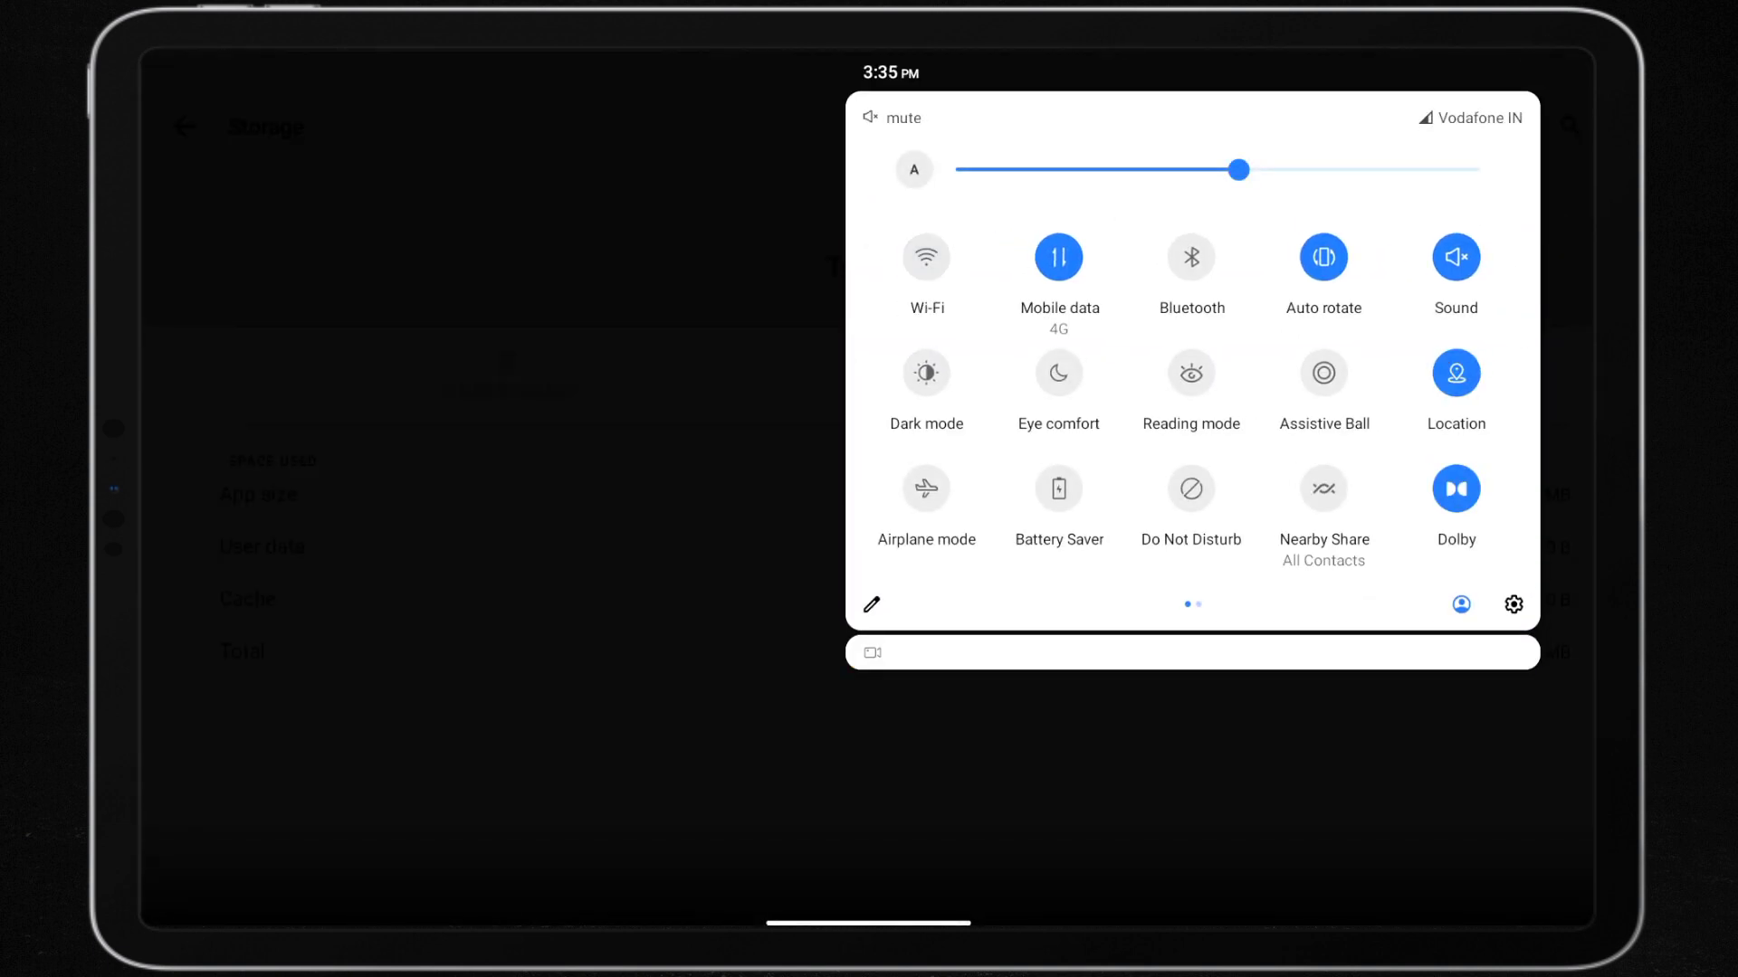
{"action": "left_click", "coordinate": [1059, 257]}
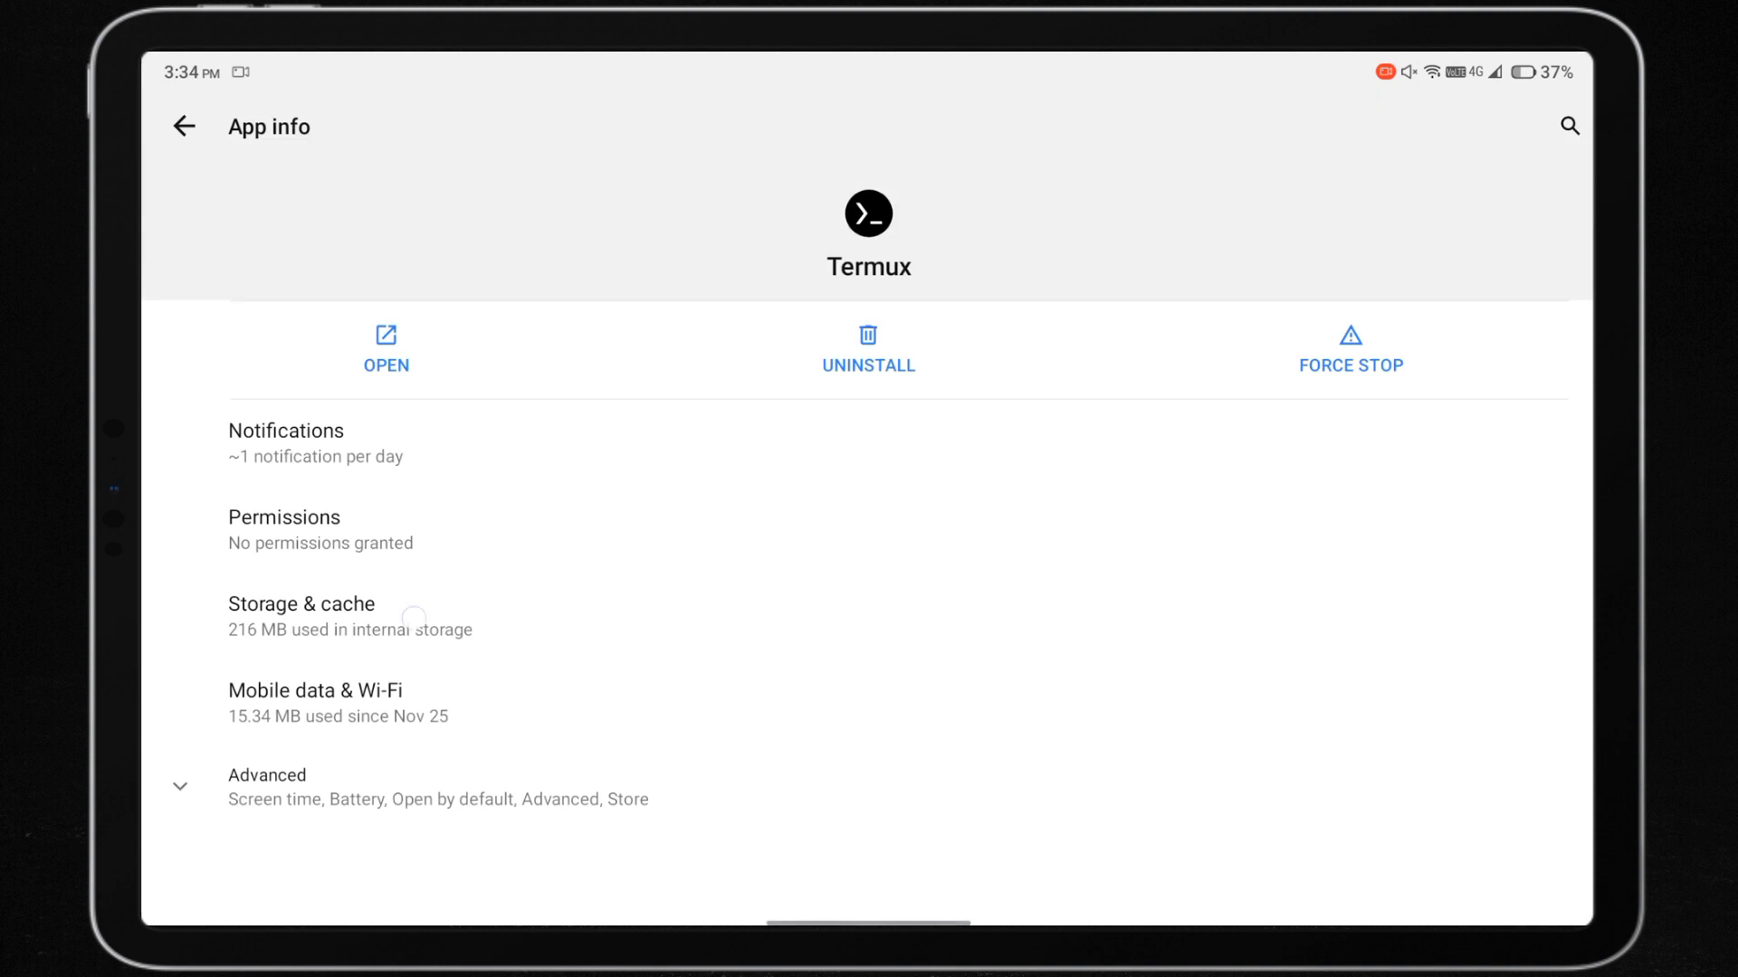
- Clear Termux's stored data in App info, then relaunch Termux from the home screen
{"action": "left_click", "coordinate": [300, 615]}
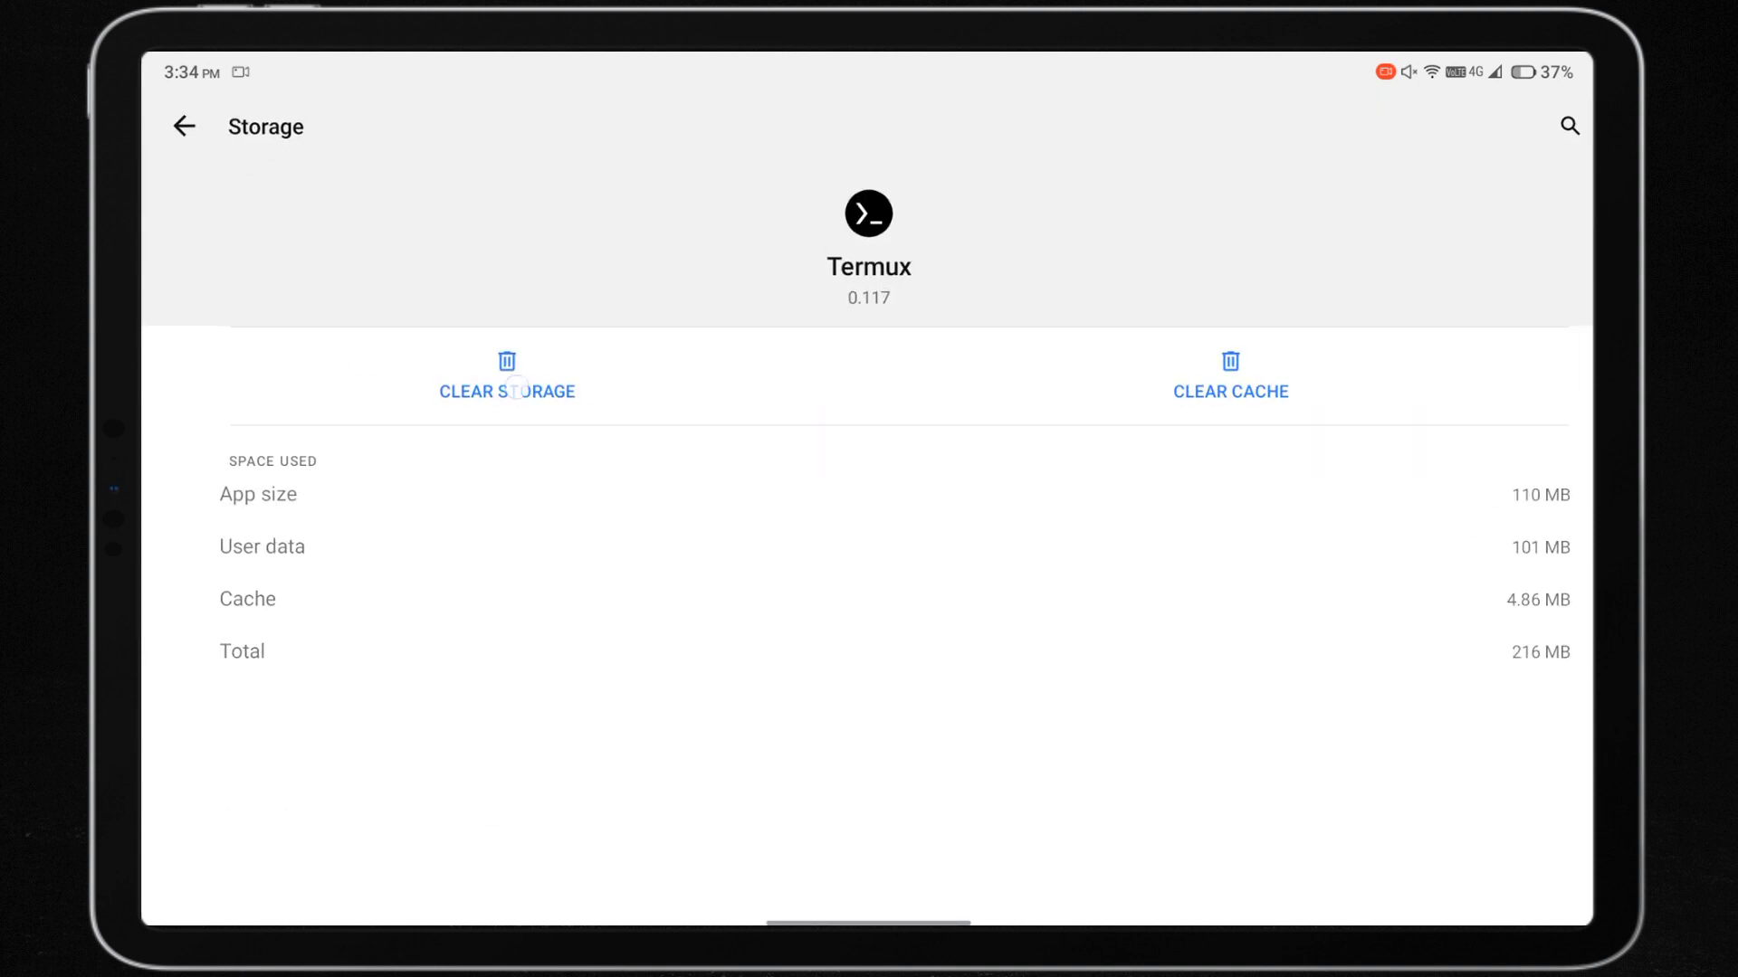
{"action": "left_click", "coordinate": [507, 376]}
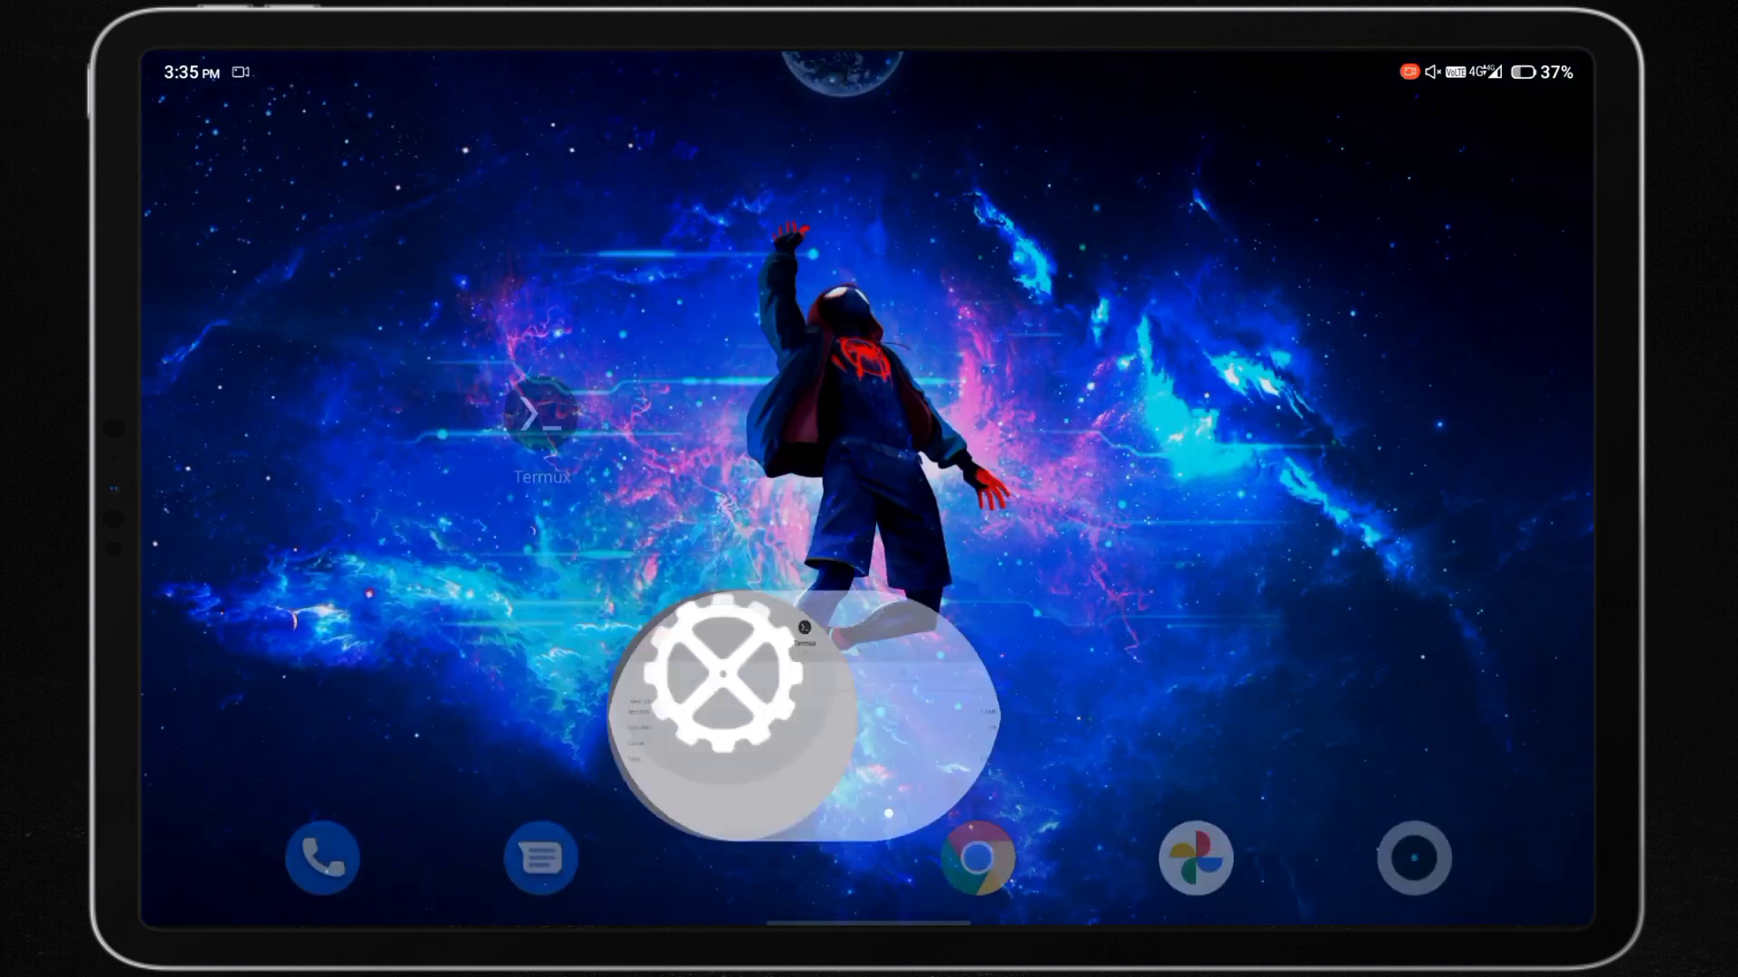
{"action": "left_click", "coordinate": [541, 428]}
{"action": "type", "text": "pk"}
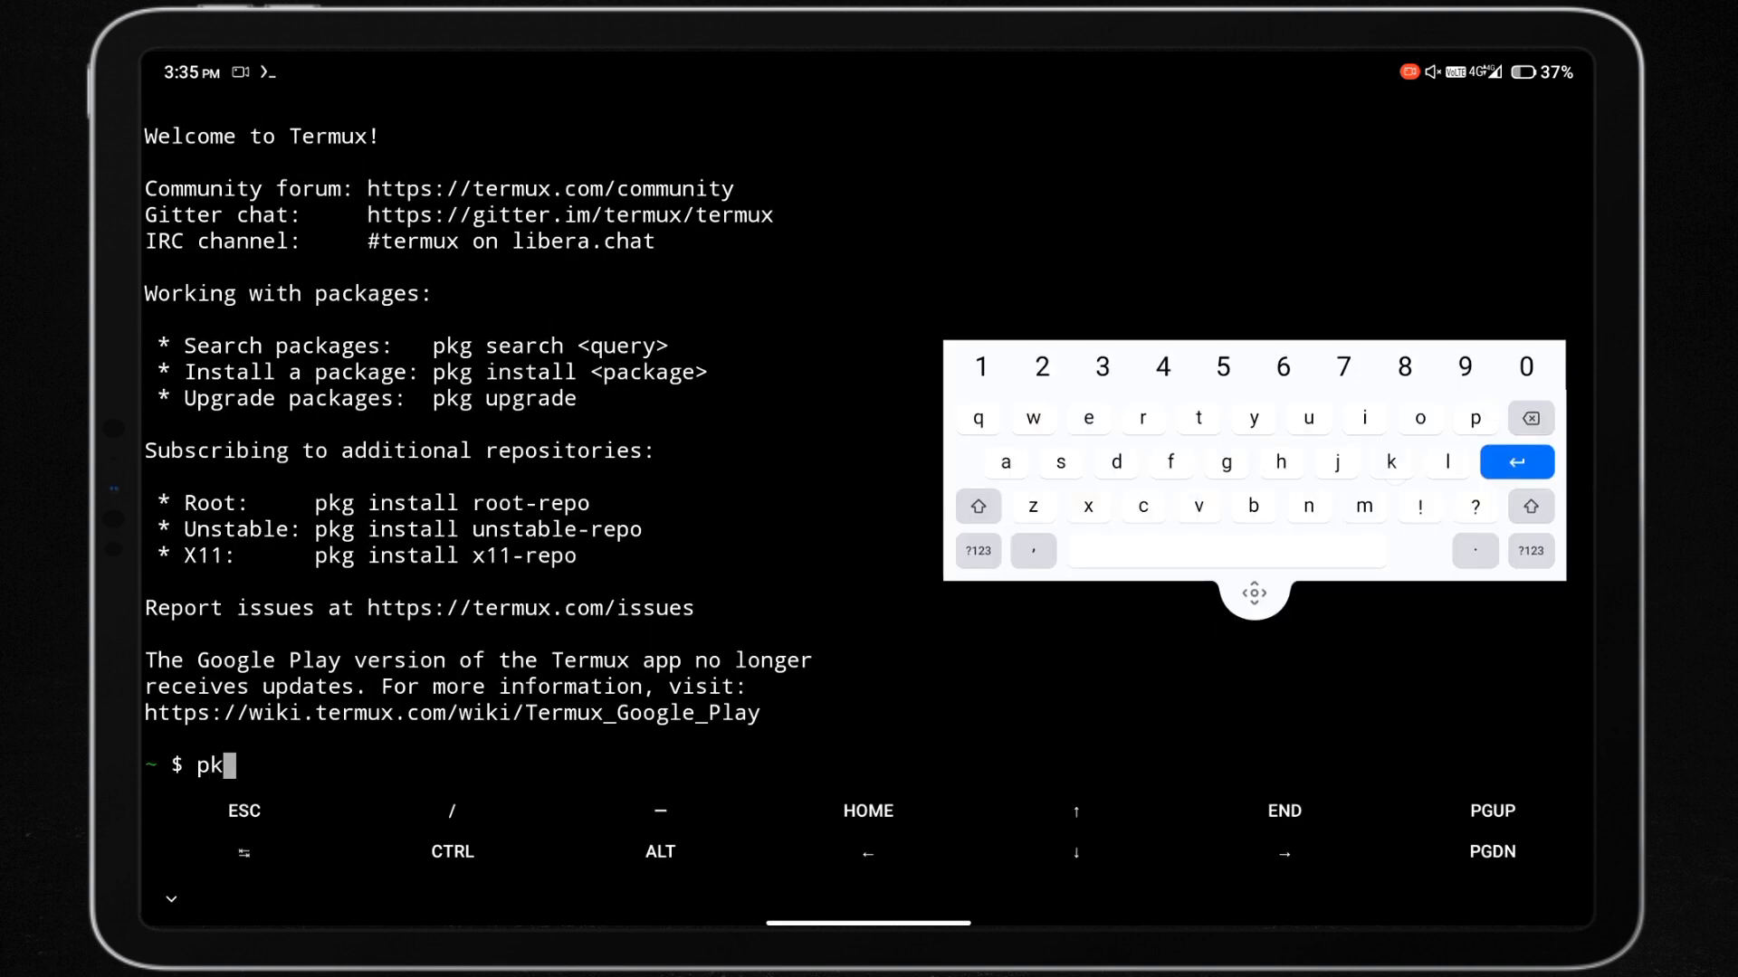
- Enter pkg update at the fresh Termux prompt, ready to run on mobile data
{"action": "left_click", "coordinate": [1305, 418]}
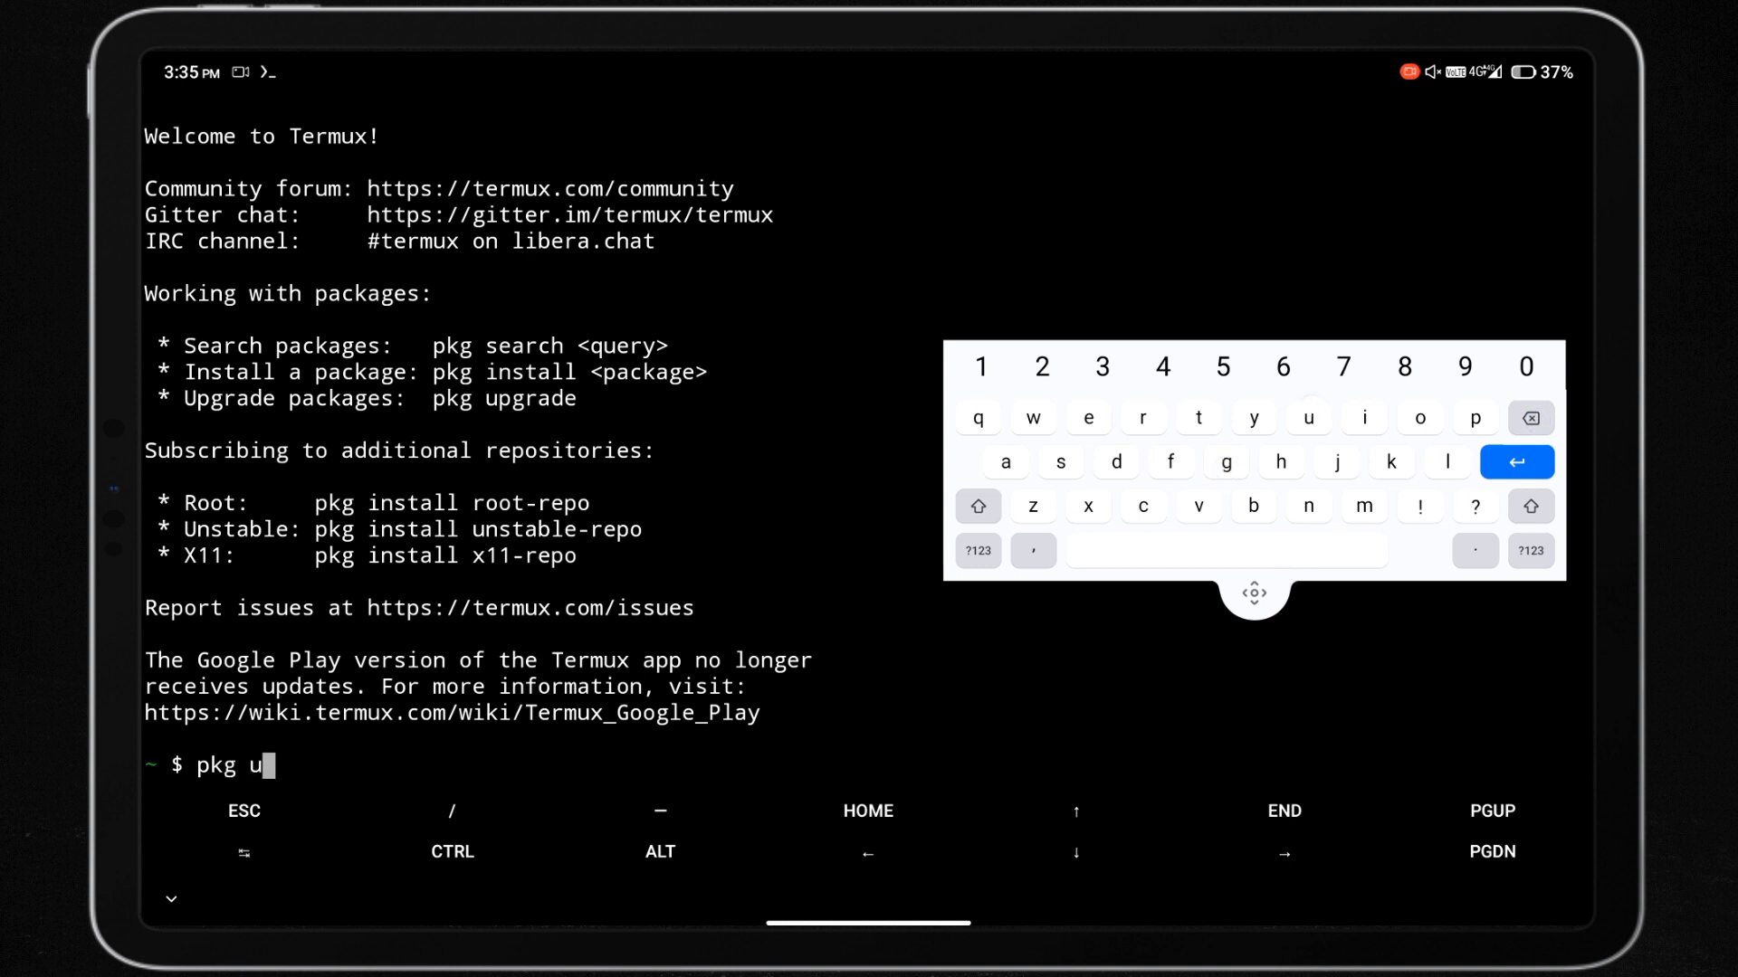
{"action": "type", "text": "pdate"}
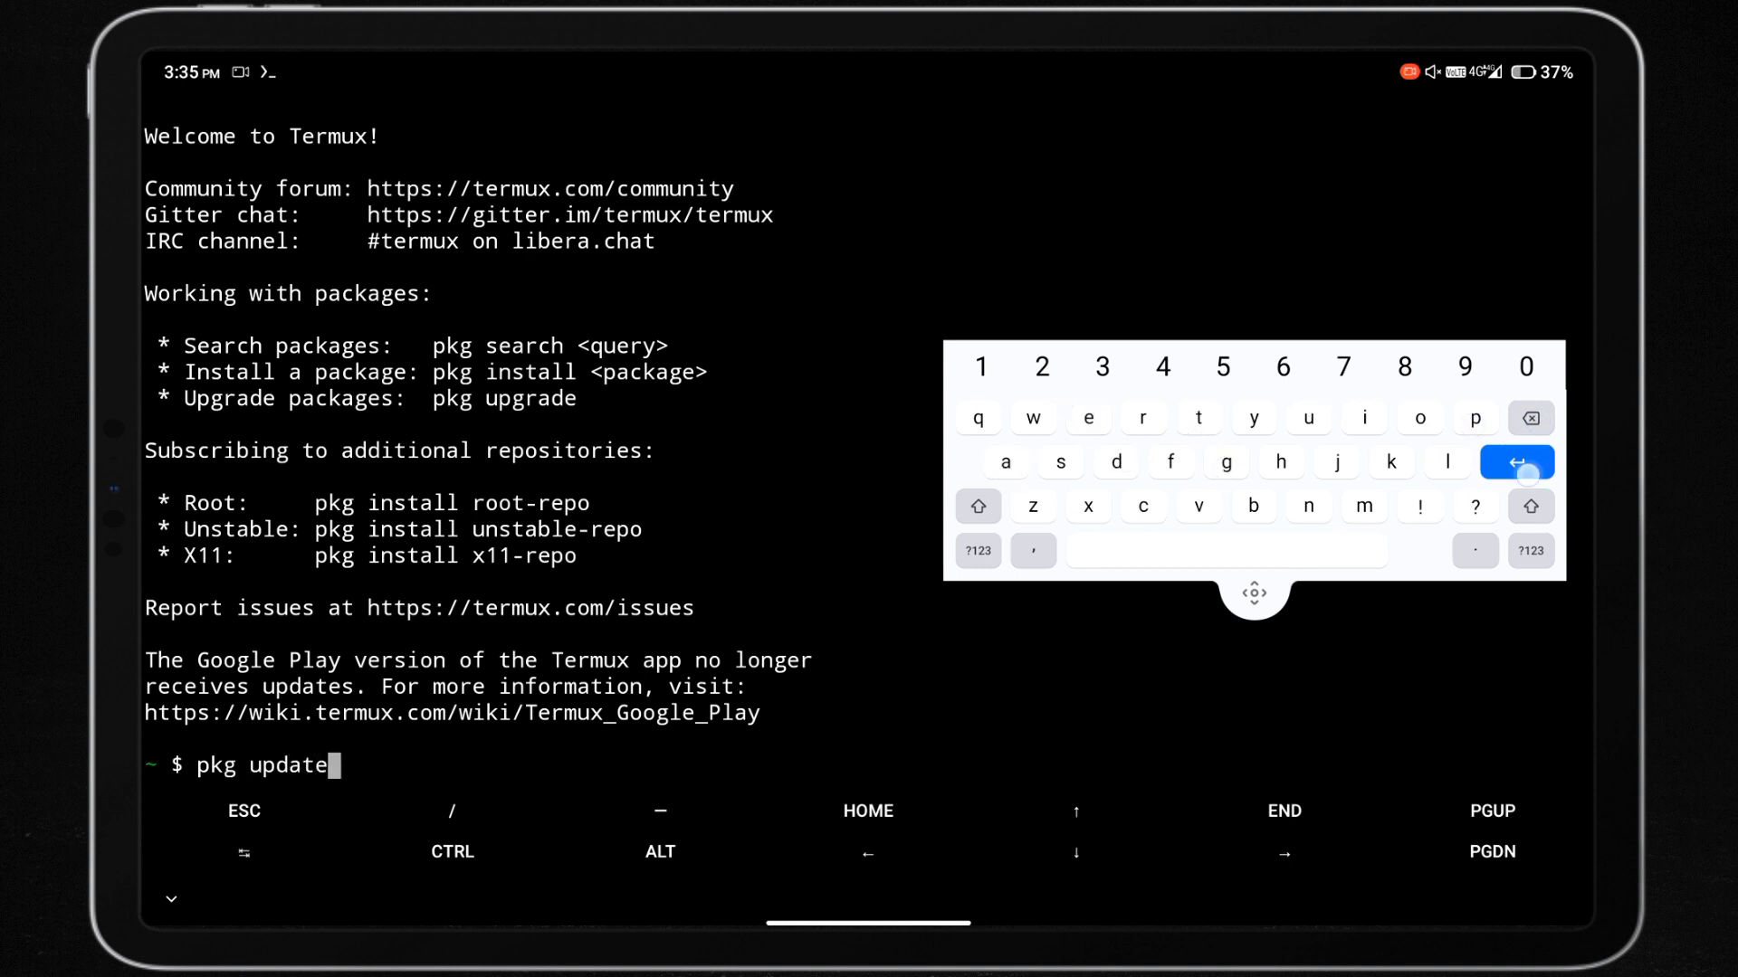